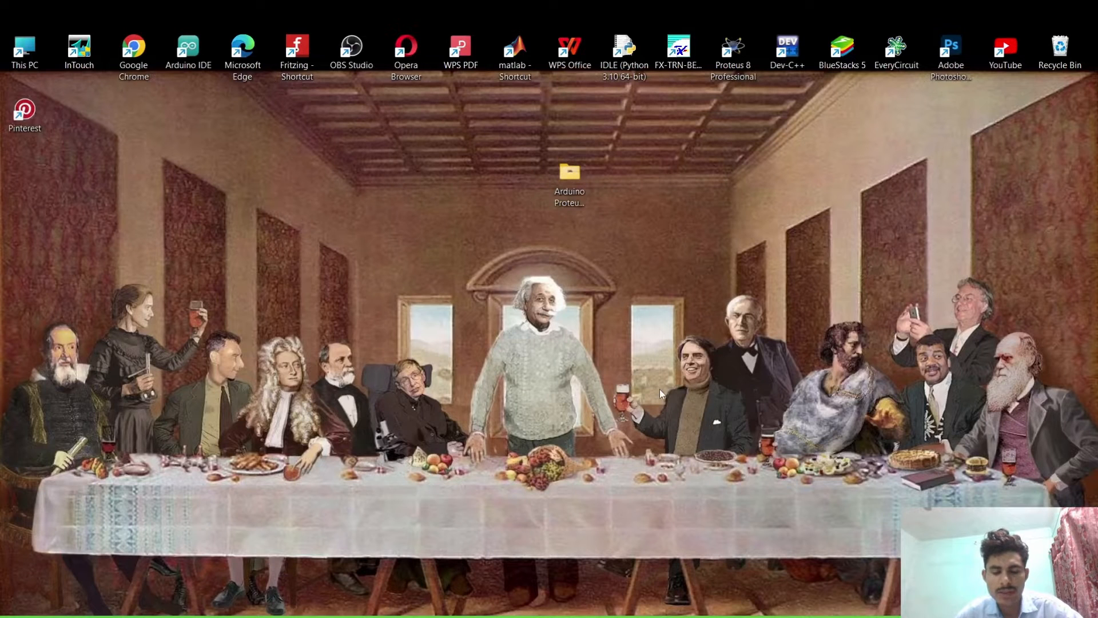
pyautogui.moveTo(649, 391)
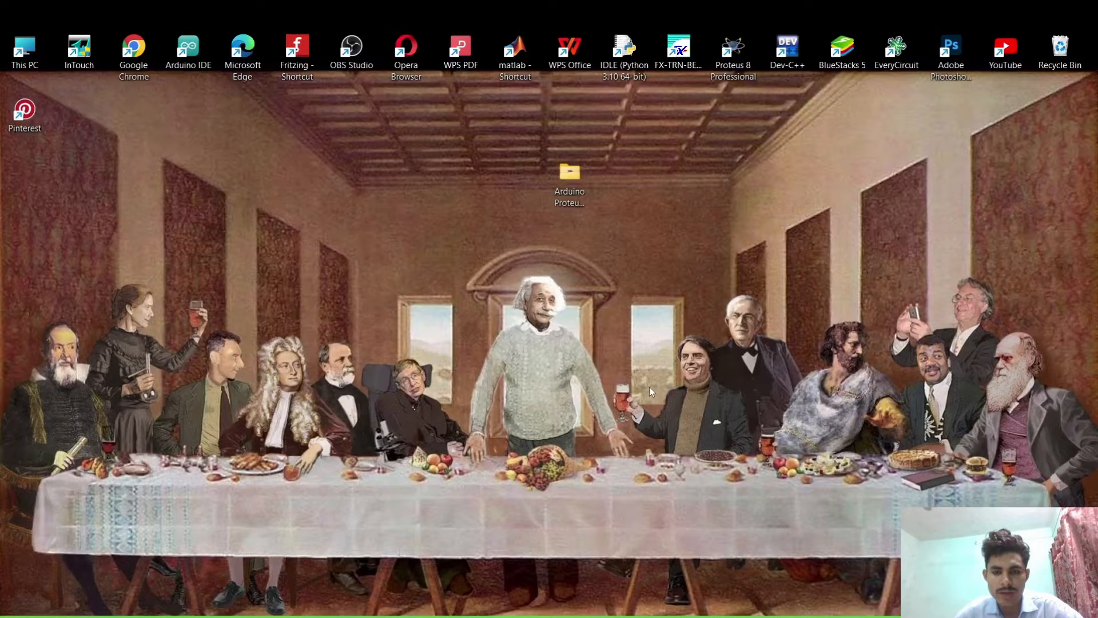
pyautogui.moveTo(635, 350)
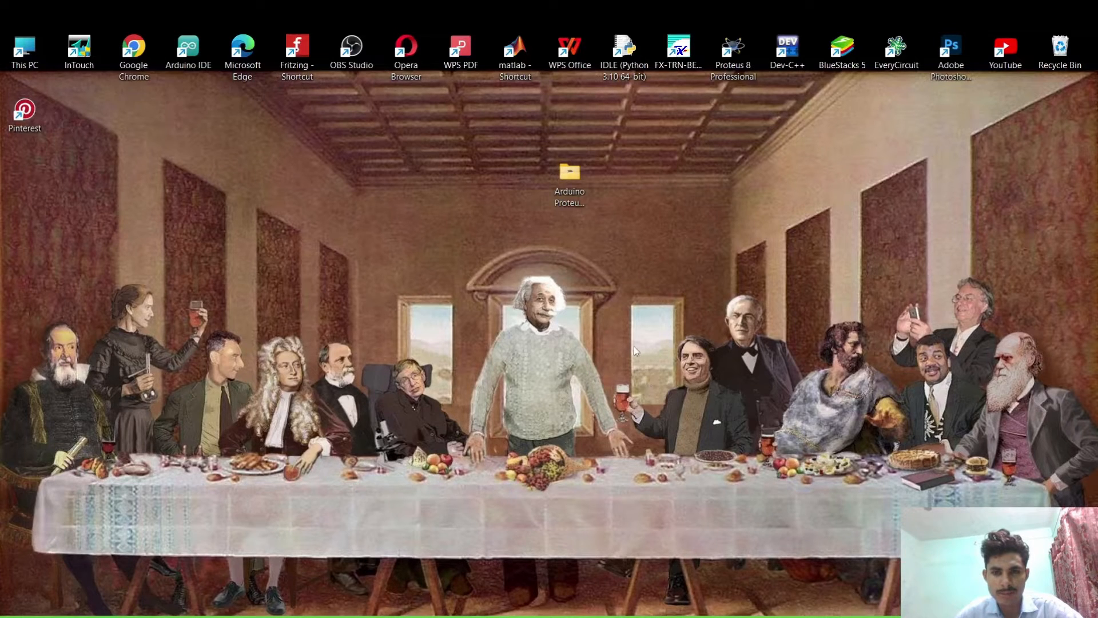
pyautogui.moveTo(634, 329)
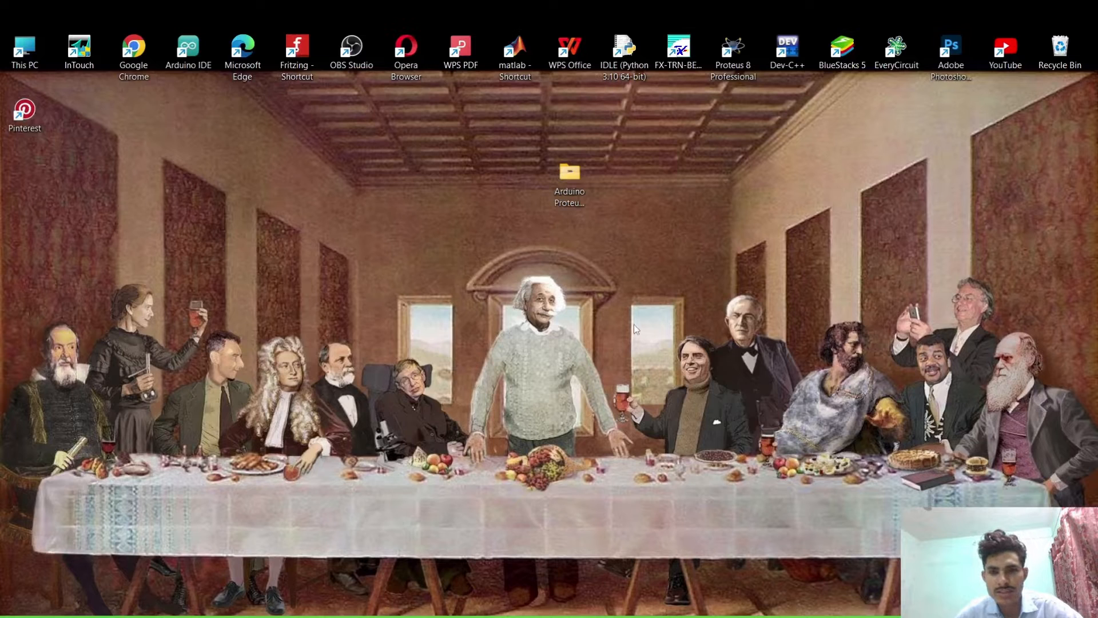
pyautogui.moveTo(580, 367)
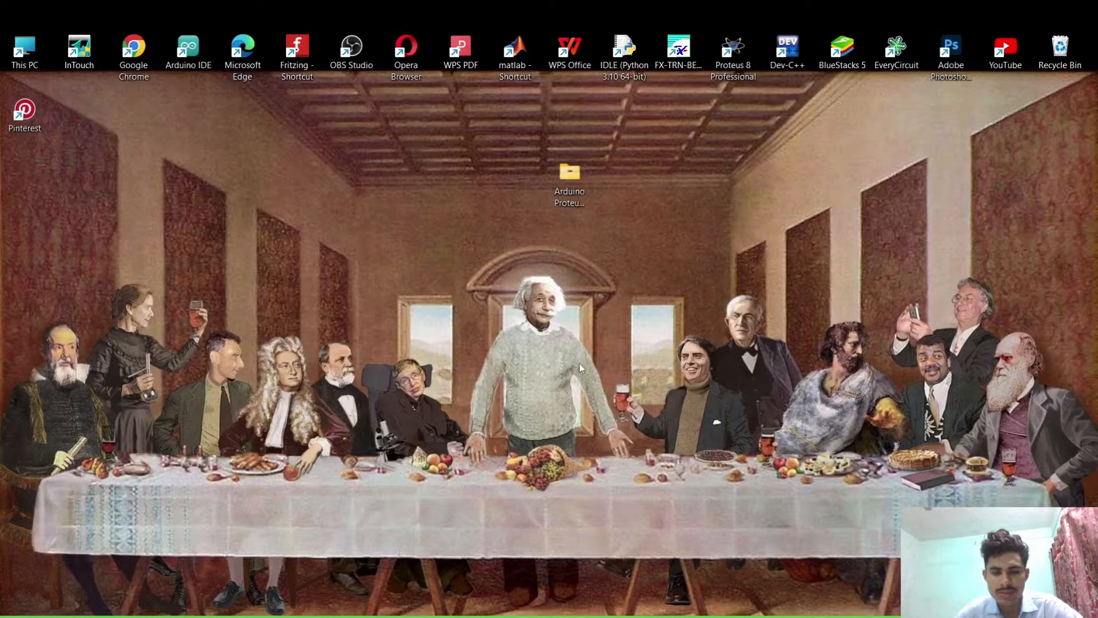
pyautogui.moveTo(660, 290)
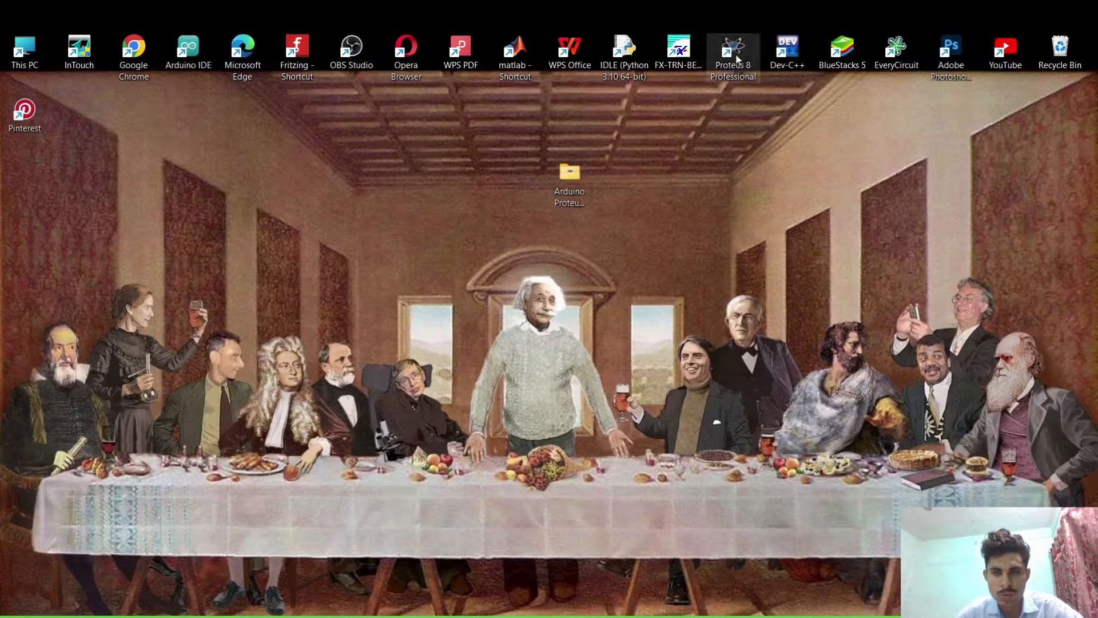
# Launch Proteus 8 Professional from the desktop shortcut and reach its Home Page
pyautogui.doubleClick(732, 48)
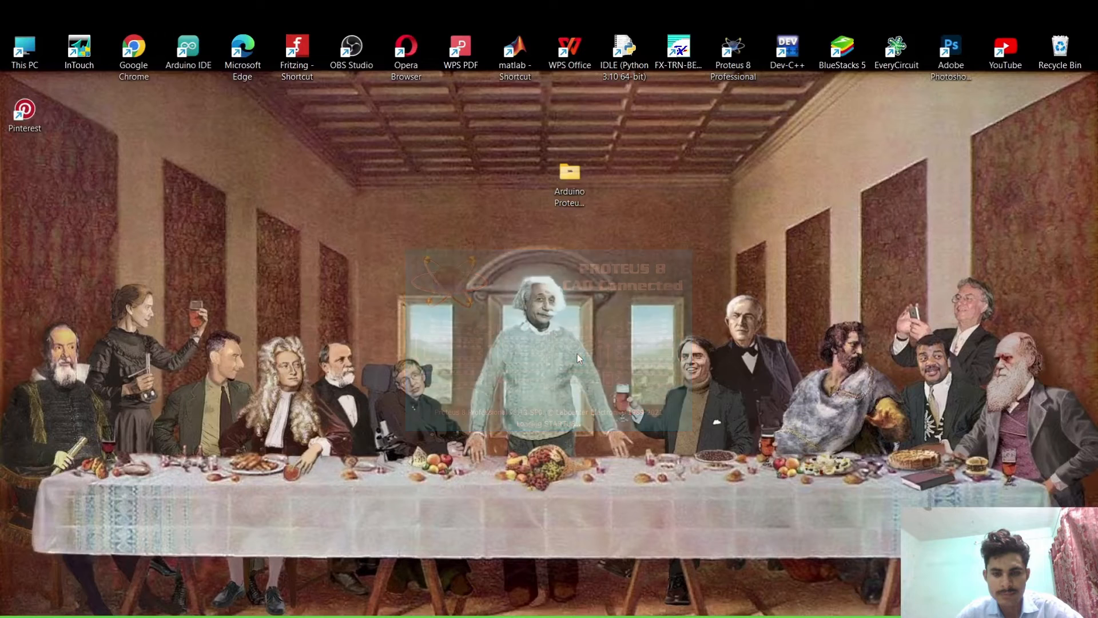
pyautogui.doubleClick(732, 46)
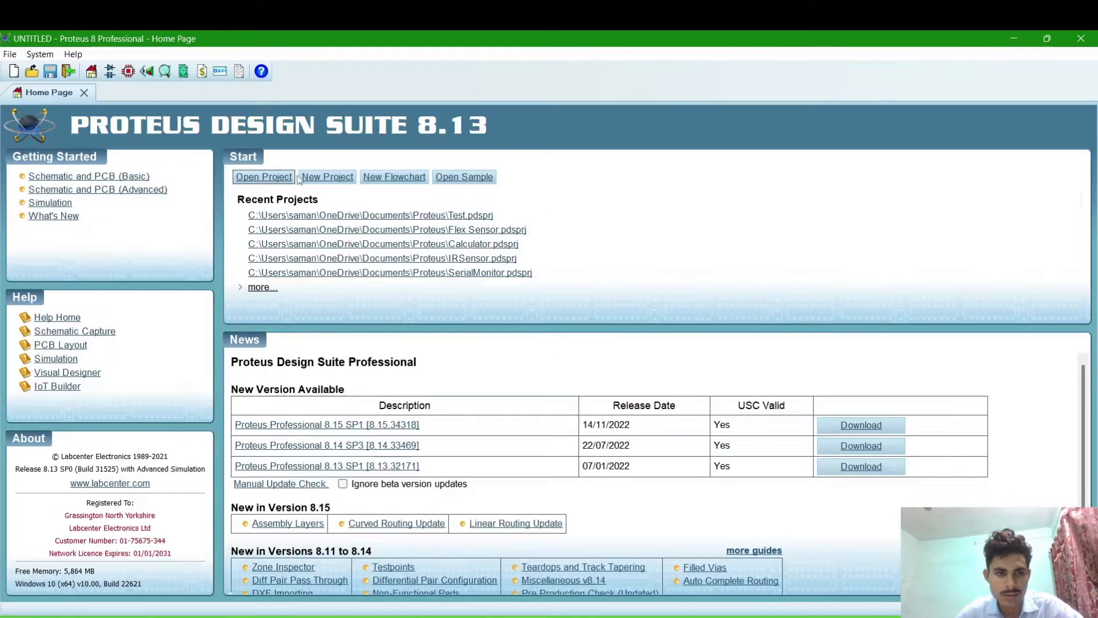
pyautogui.click(326, 176)
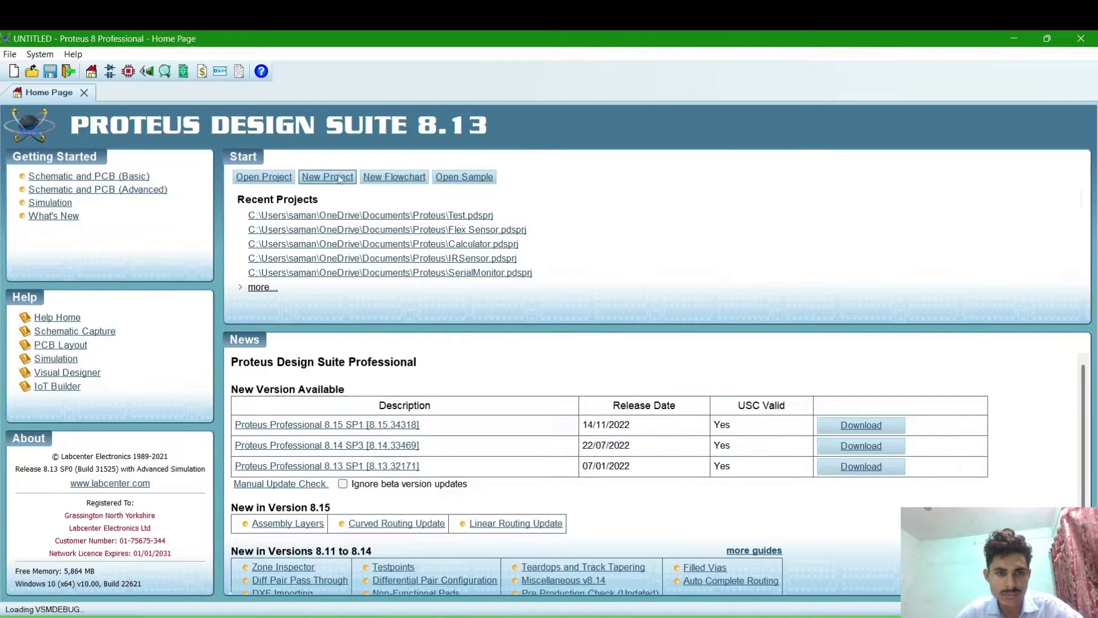
# Start a new project and name it LEDsWith8051
pyautogui.click(326, 176)
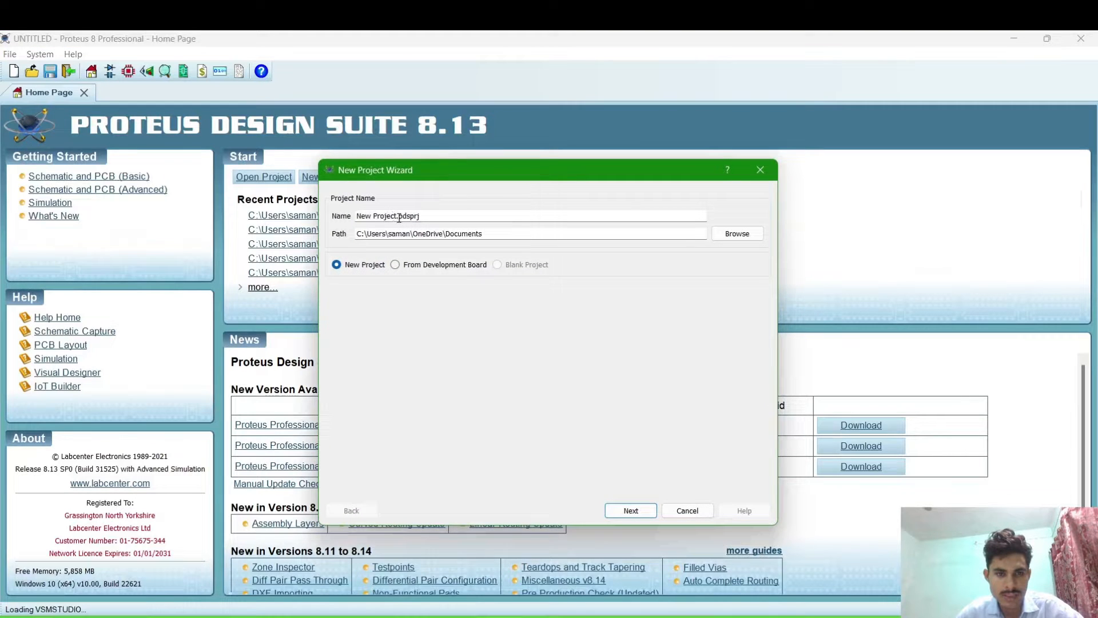
pyautogui.doubleClick(375, 216)
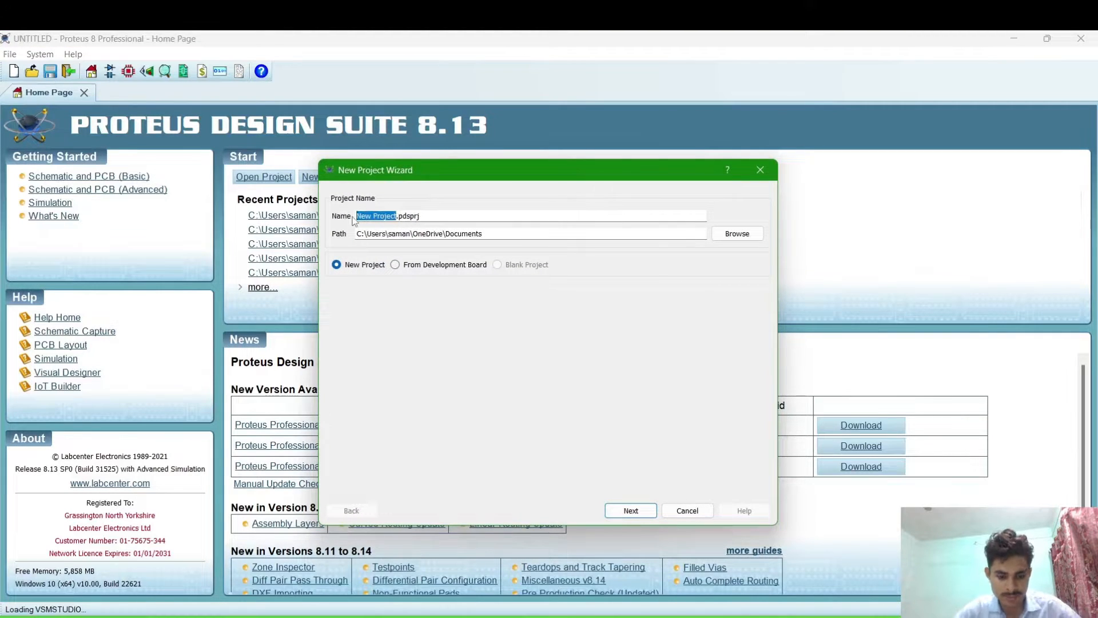
pyautogui.write('LEDS')
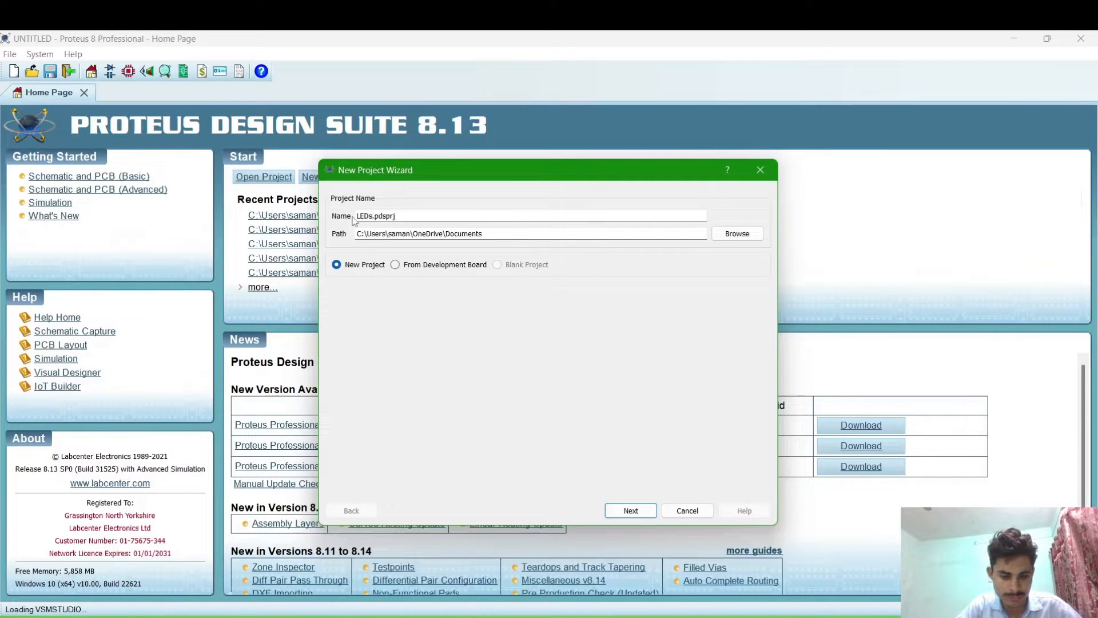
pyautogui.write('With')
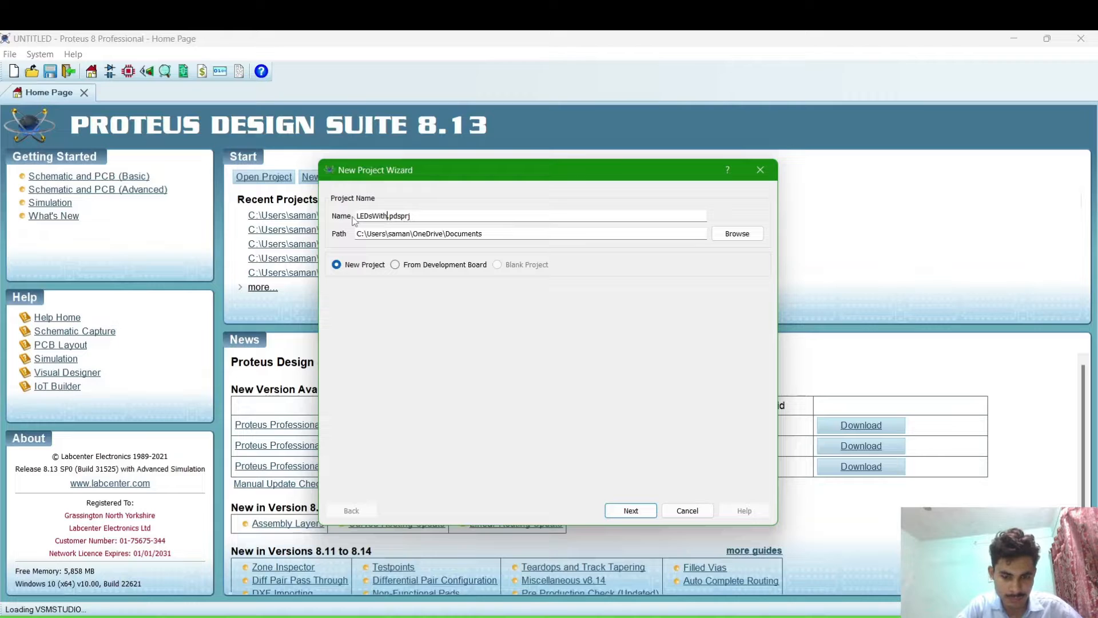
pyautogui.write('80')
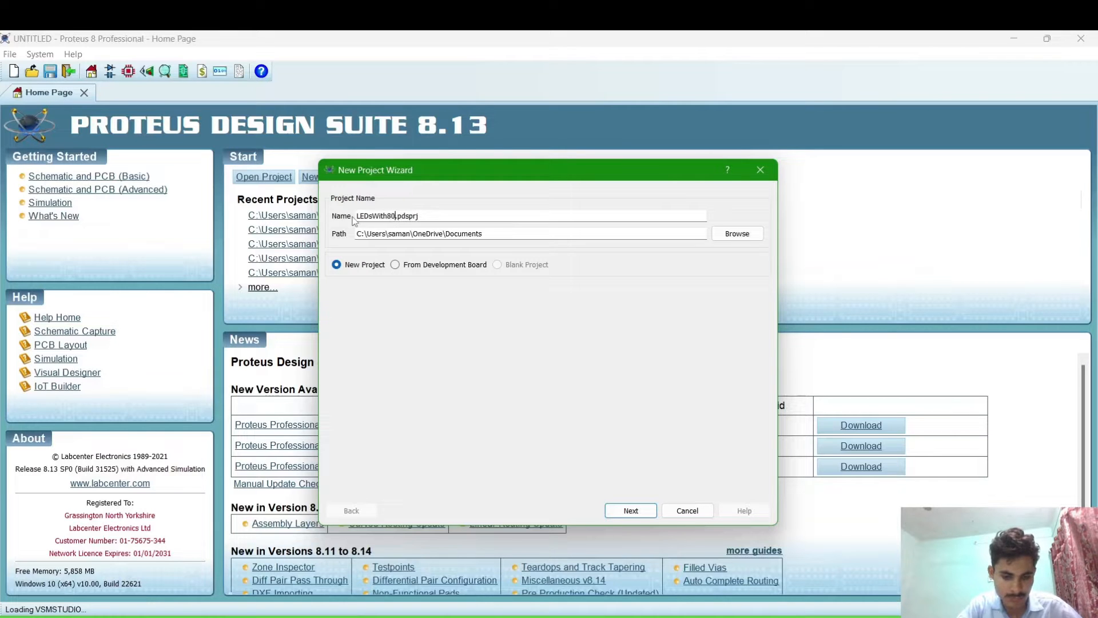
pyautogui.write('51')
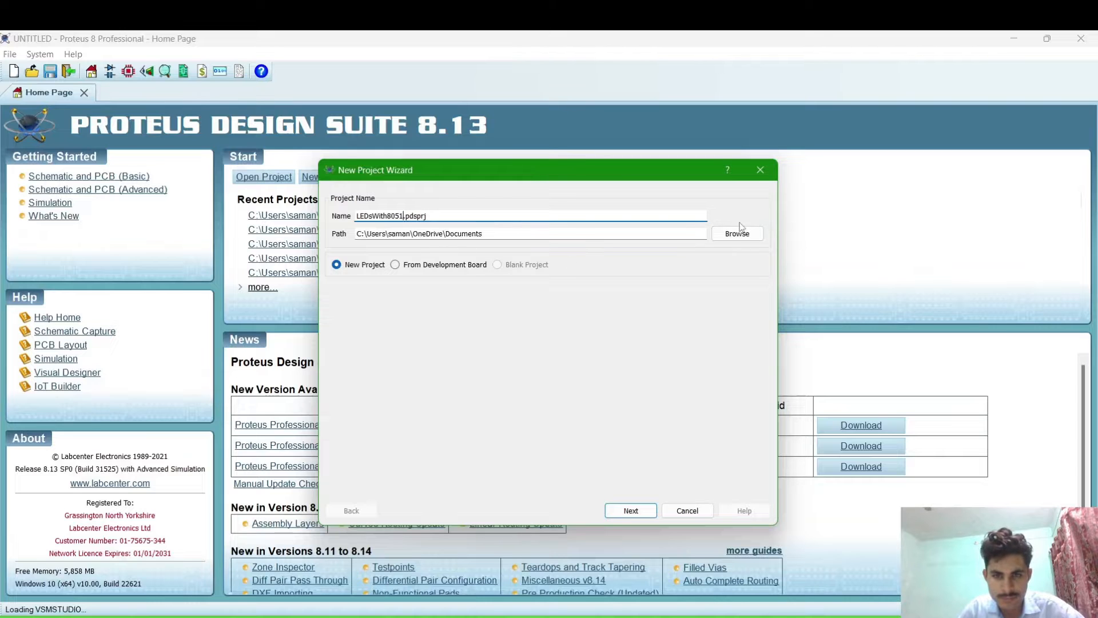
# Save it in the Documents\Proteus folder, keep the DEFAULT schematic and no PCB layout
pyautogui.click(737, 233)
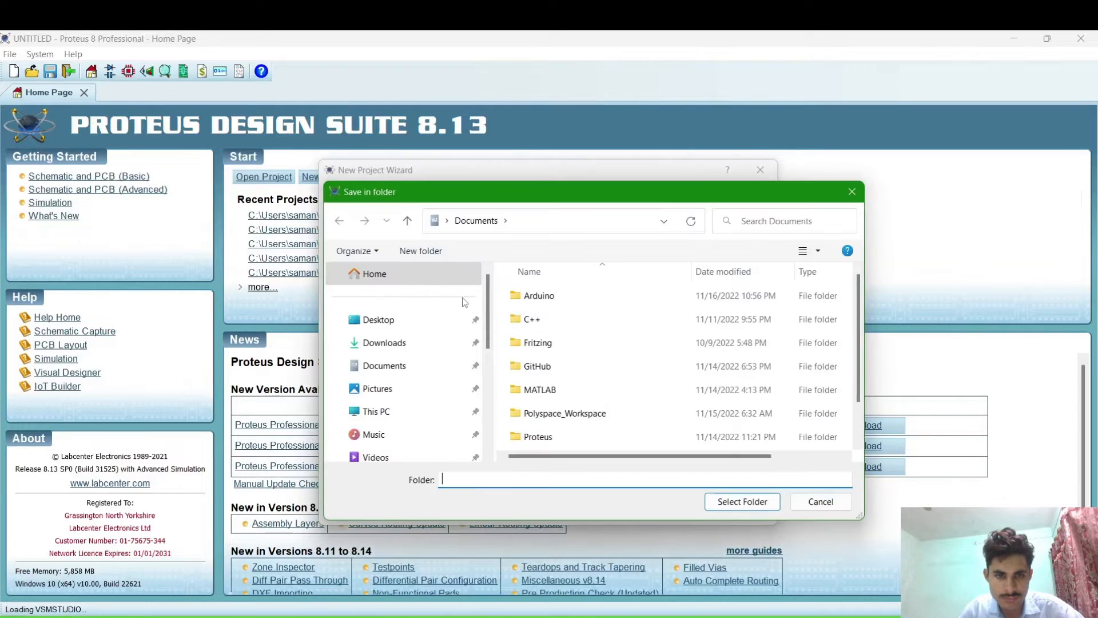
pyautogui.click(539, 389)
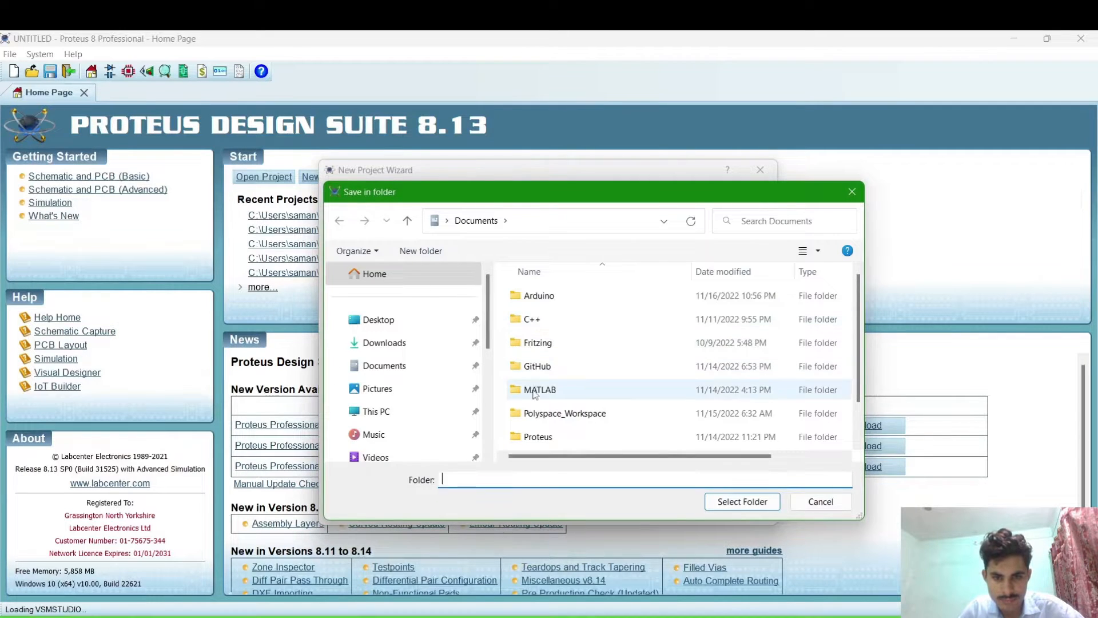
pyautogui.click(538, 435)
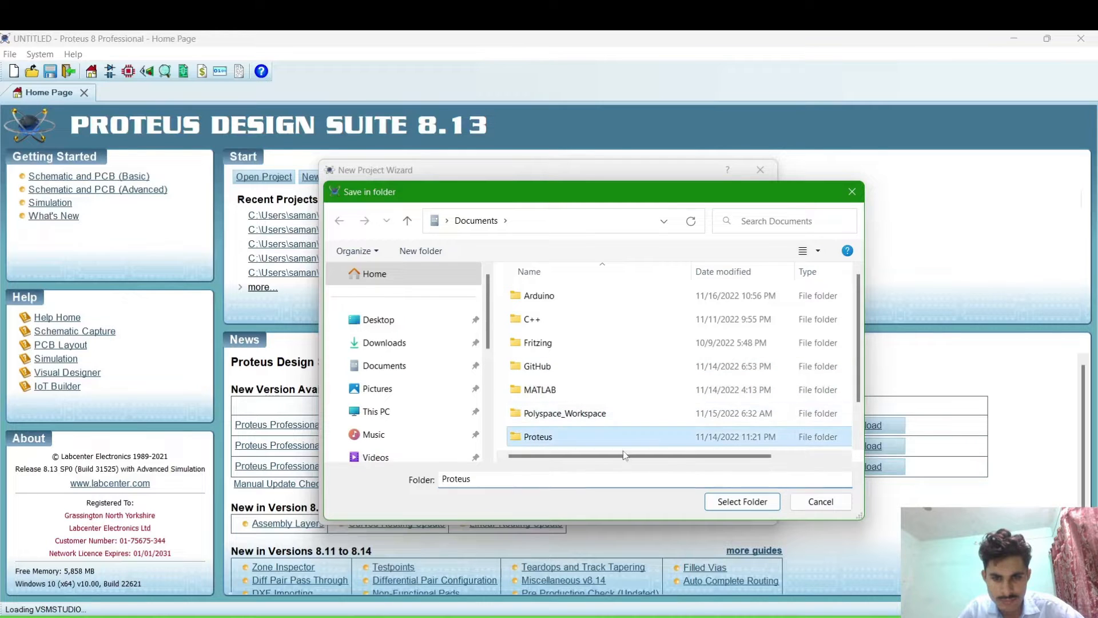
pyautogui.click(742, 501)
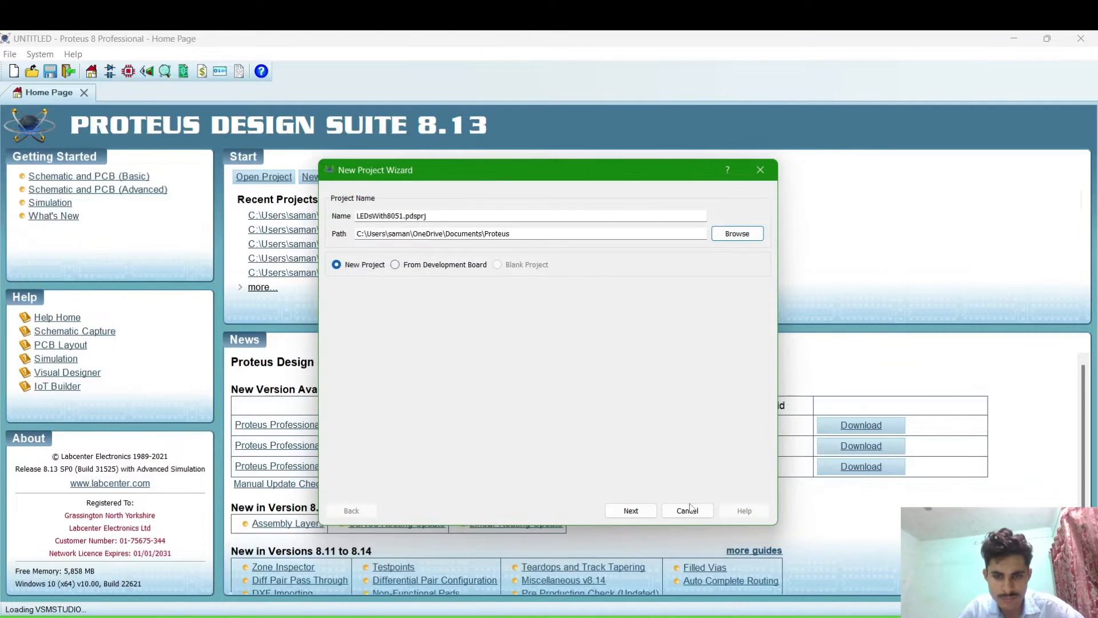
pyautogui.click(629, 510)
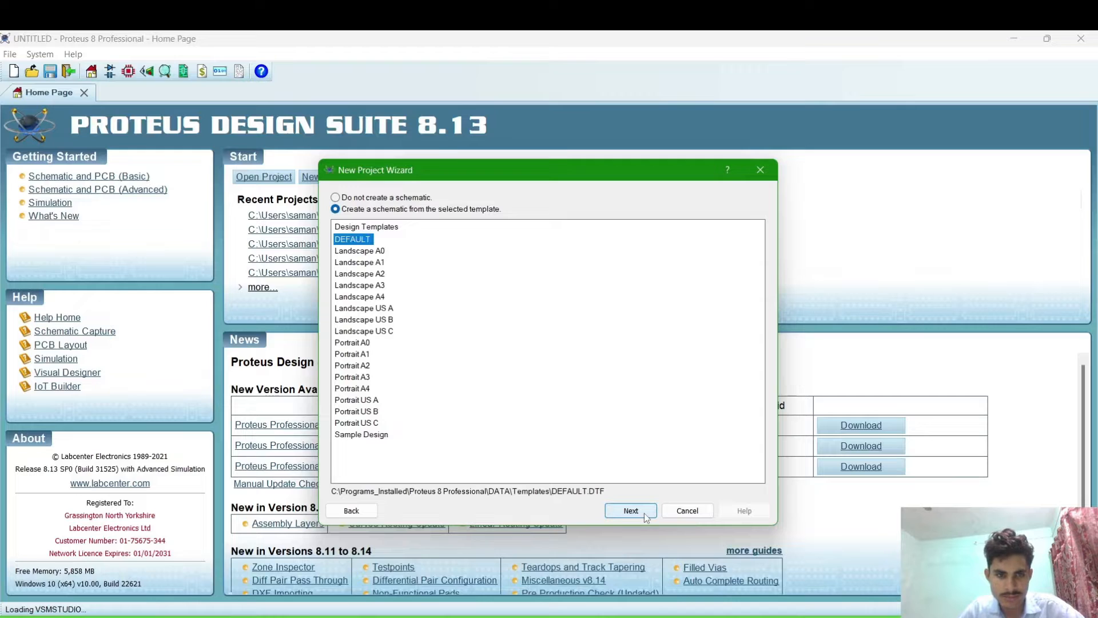
pyautogui.click(629, 510)
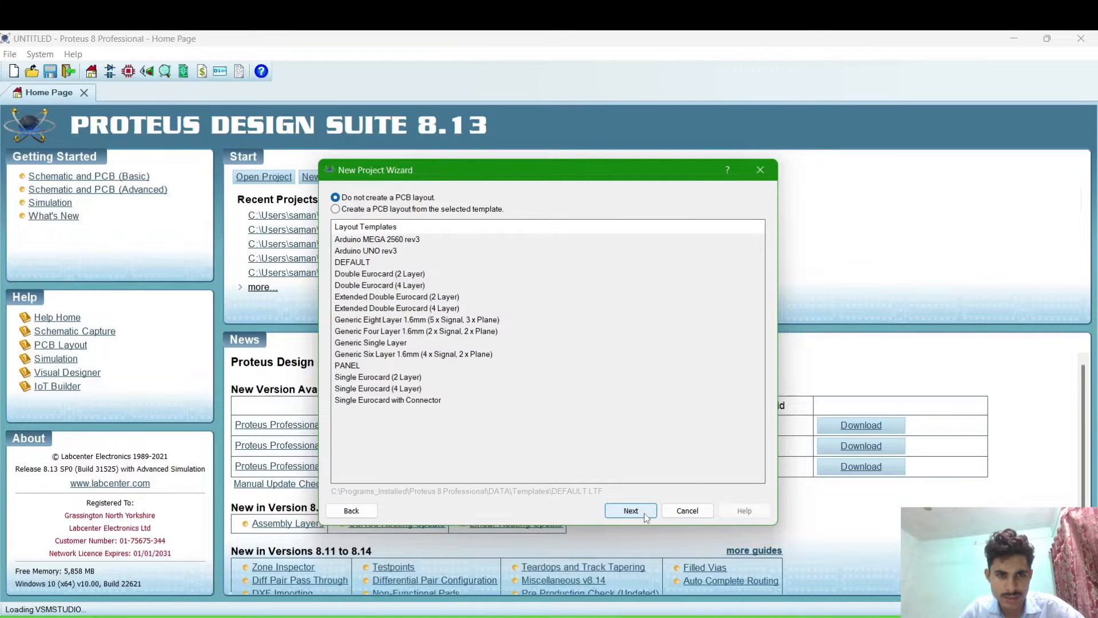
pyautogui.click(630, 510)
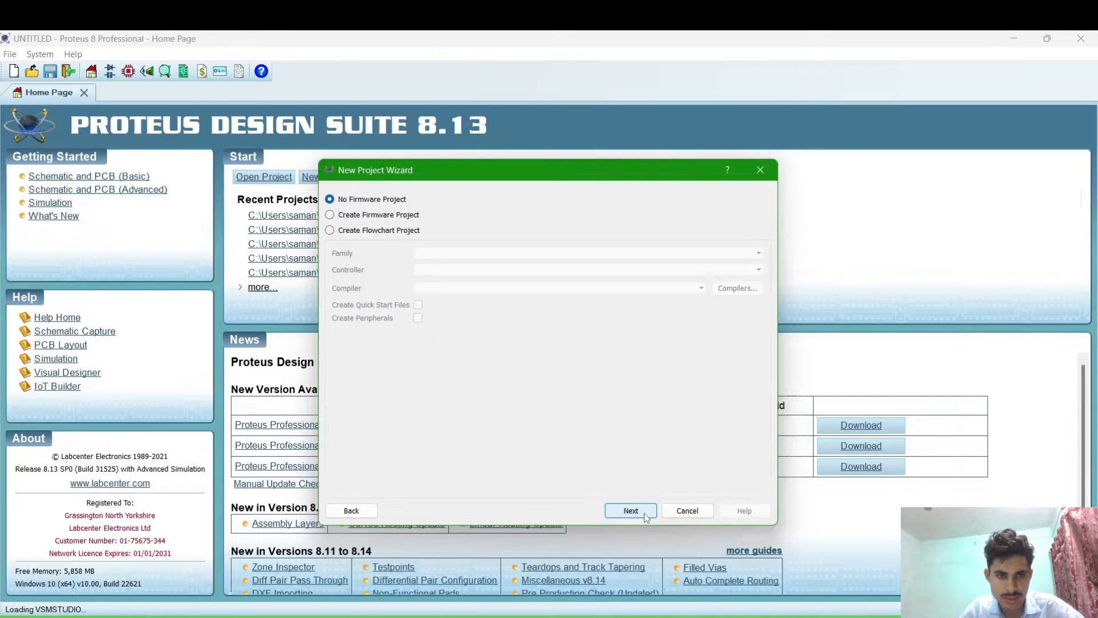
# Create a firmware project with 8051 family, AT89C51 controller and Keil for 8051 compiler
pyautogui.click(329, 214)
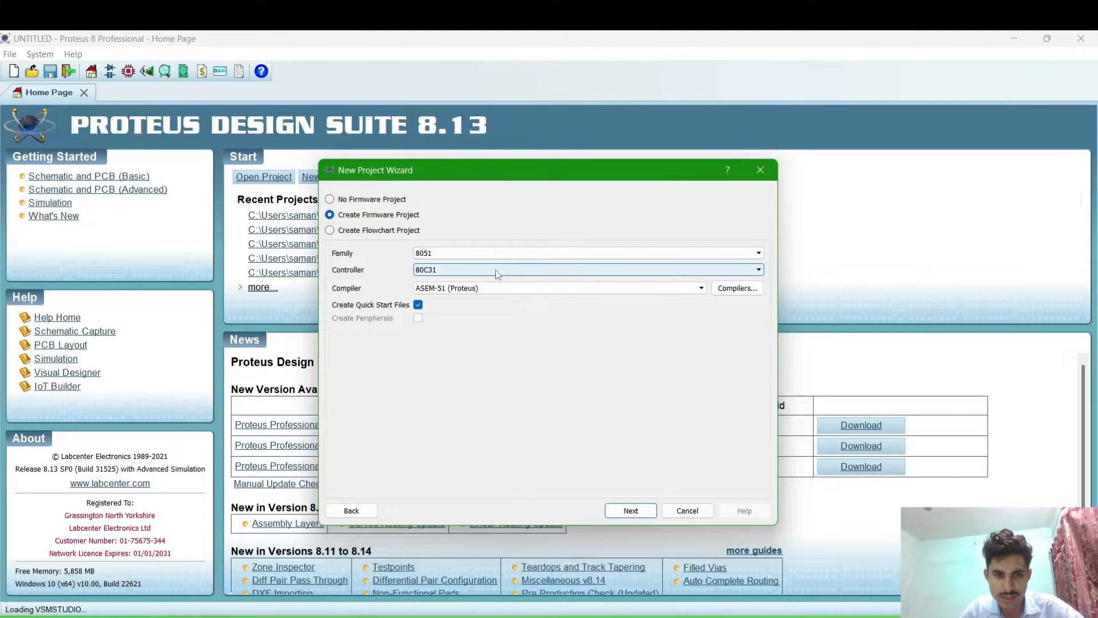
pyautogui.click(759, 269)
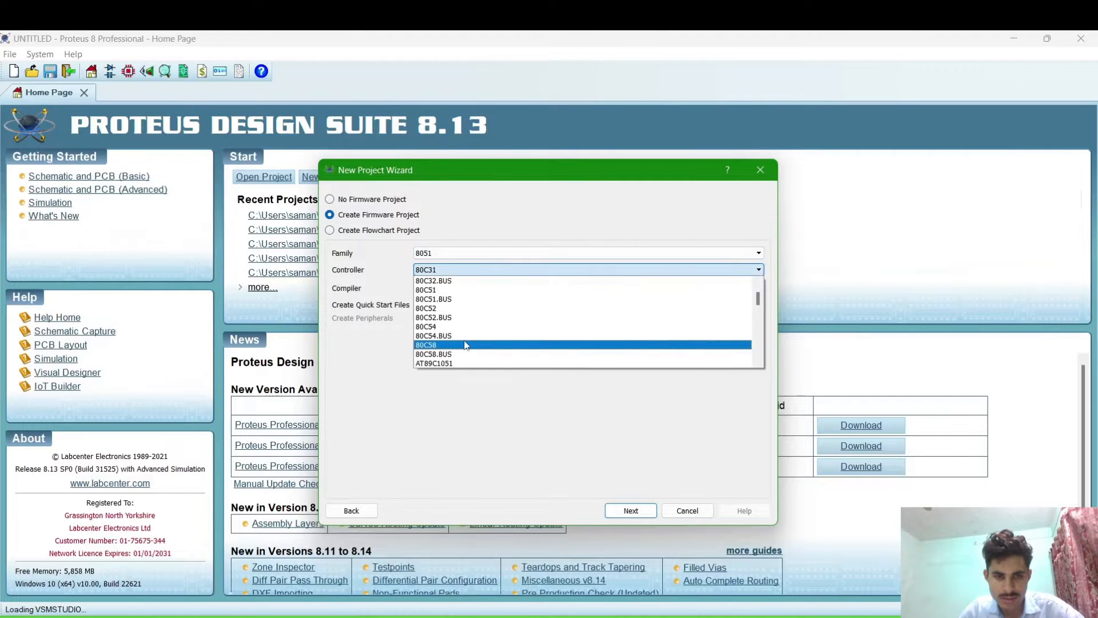
pyautogui.scroll(-3)
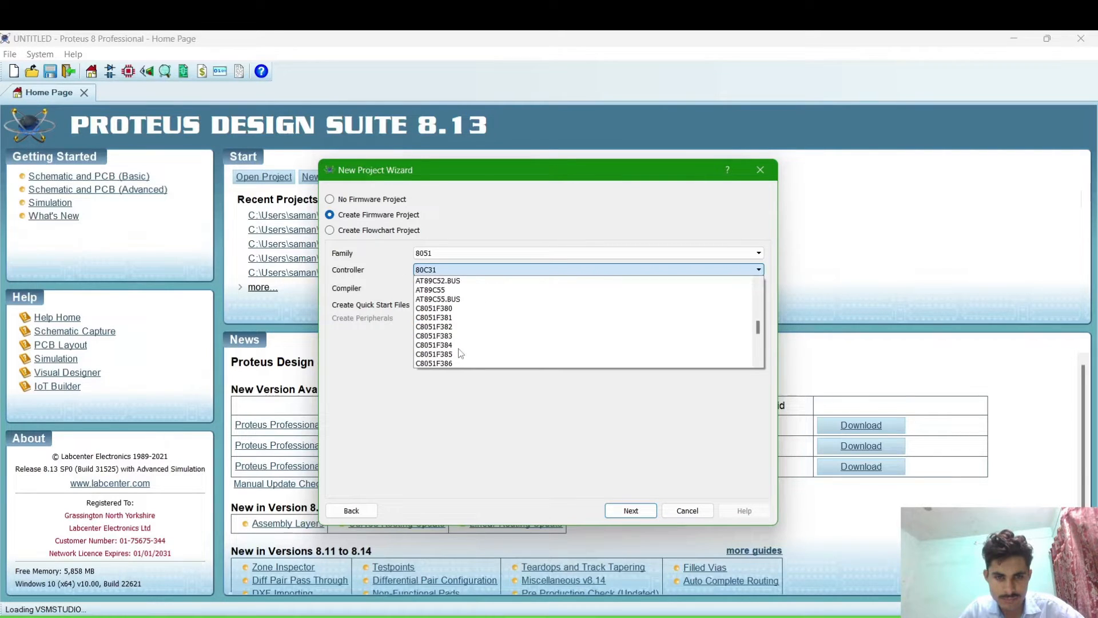
pyautogui.scroll(-3)
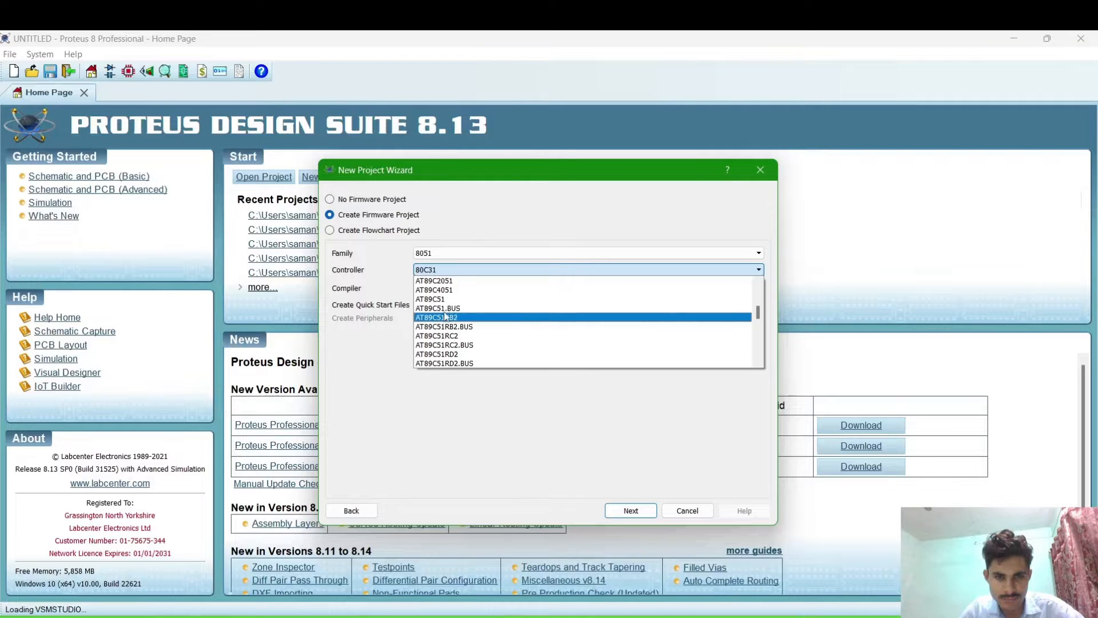
pyautogui.click(429, 299)
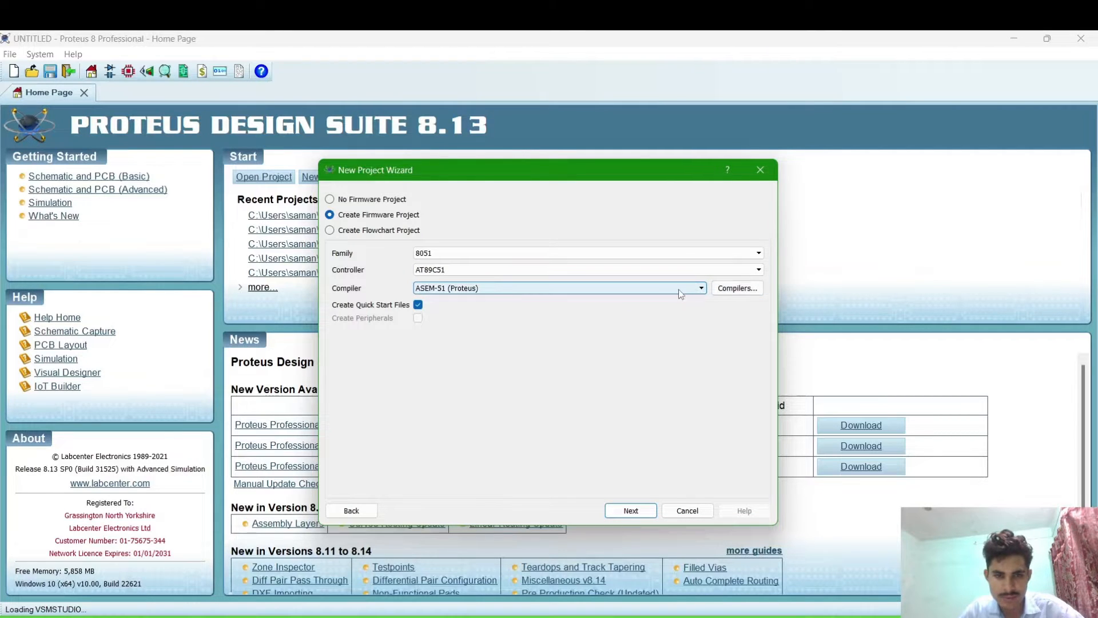
pyautogui.click(700, 288)
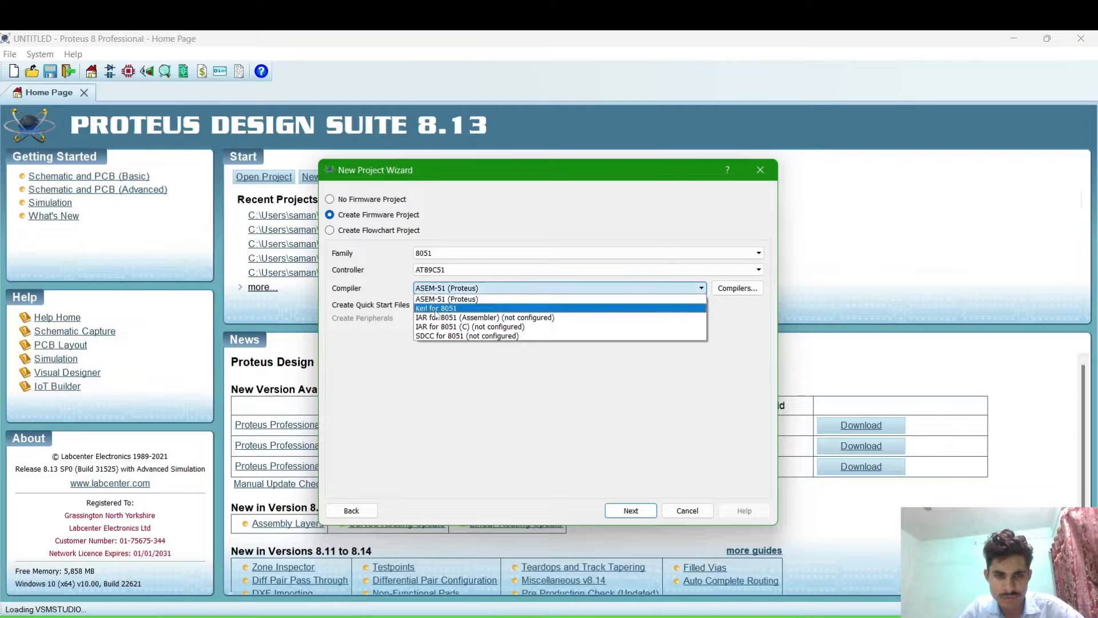
pyautogui.click(436, 308)
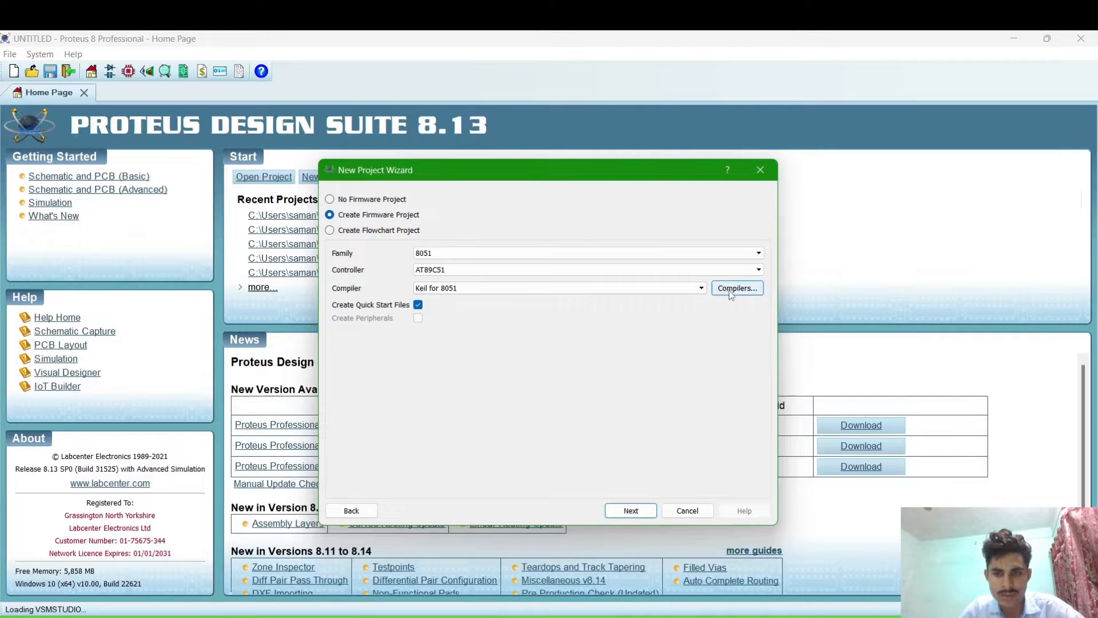
# Scan installed compilers, confirm Keil for 8051 is set up and finish the wizard
pyautogui.click(737, 289)
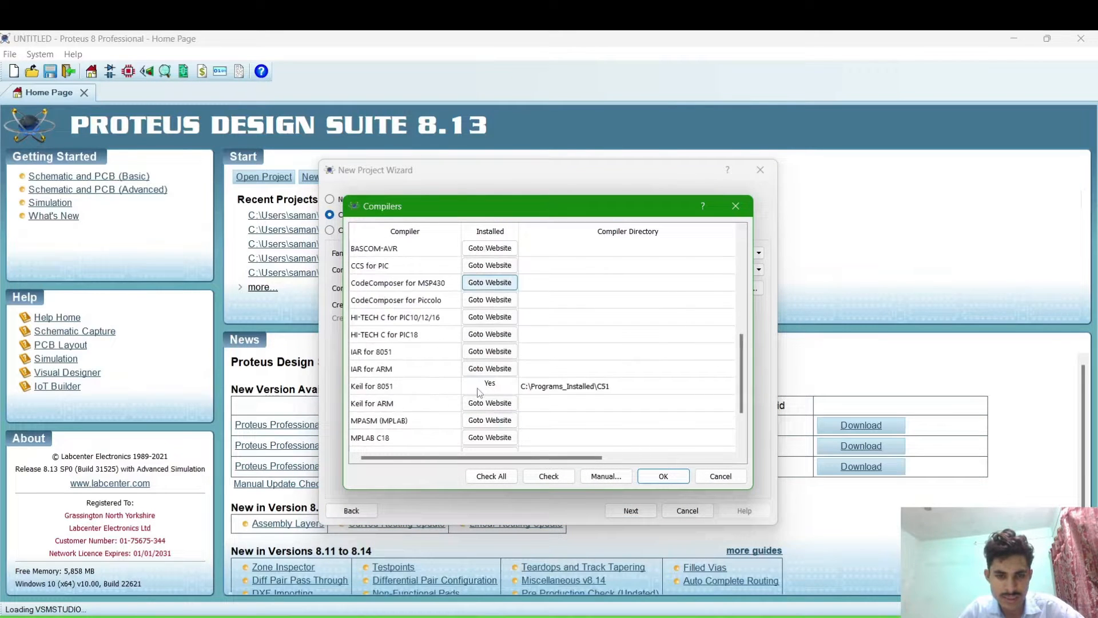
pyautogui.scroll(-3)
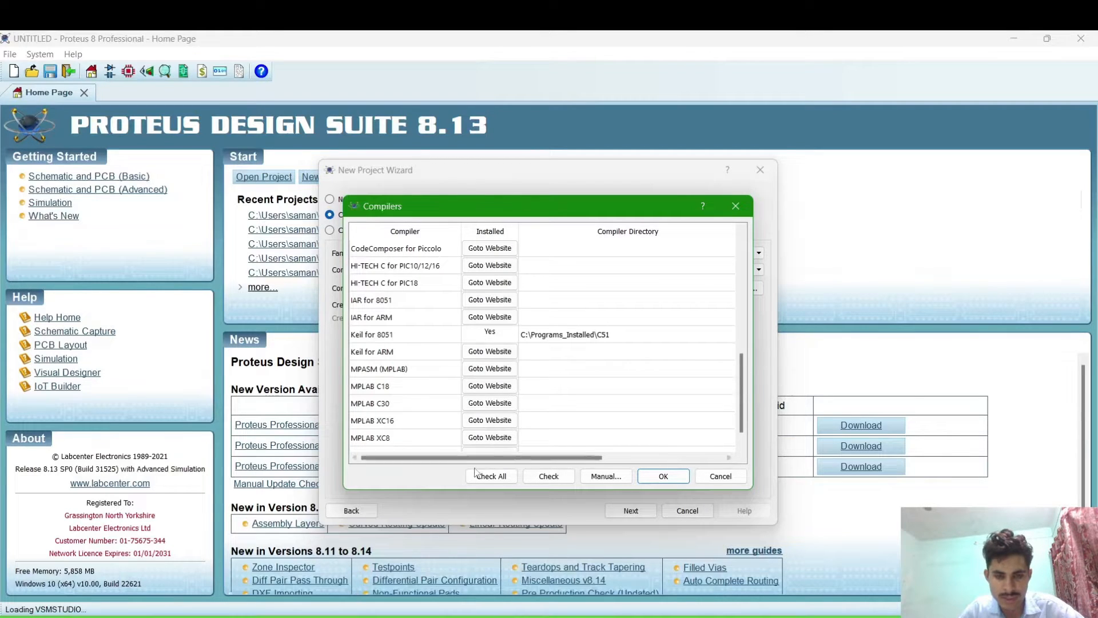
pyautogui.click(491, 476)
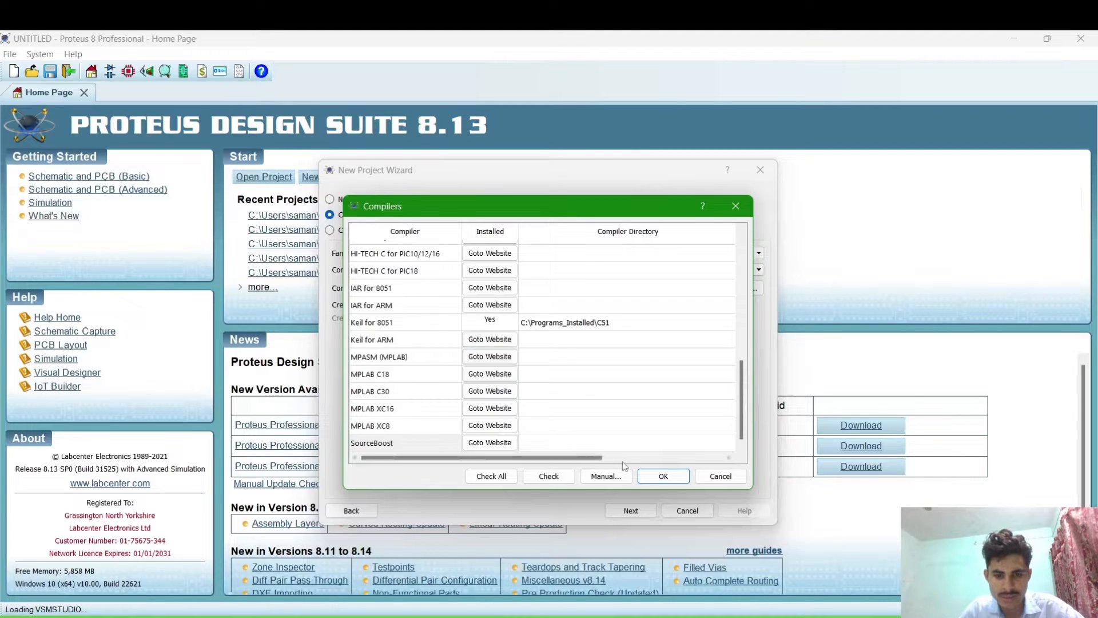
pyautogui.click(662, 476)
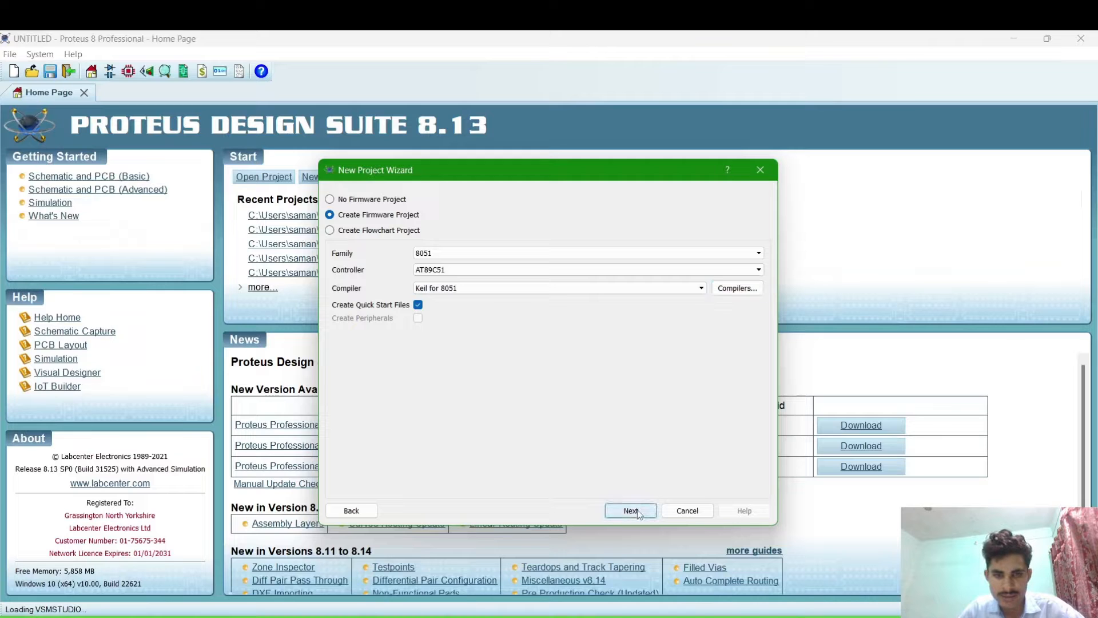
pyautogui.click(687, 510)
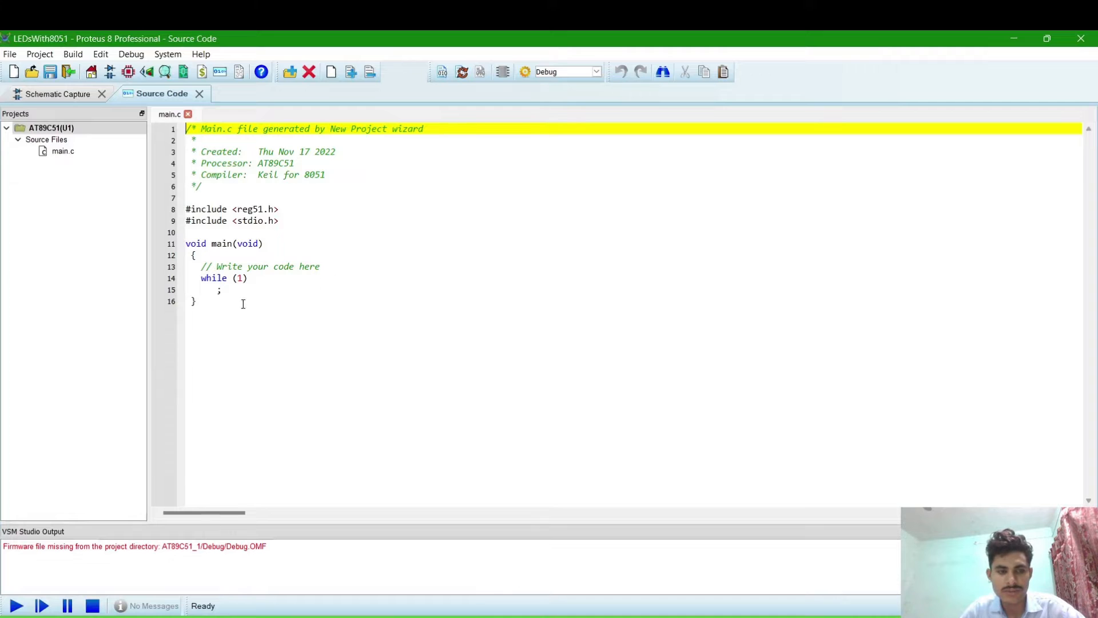
pyautogui.moveTo(314, 233)
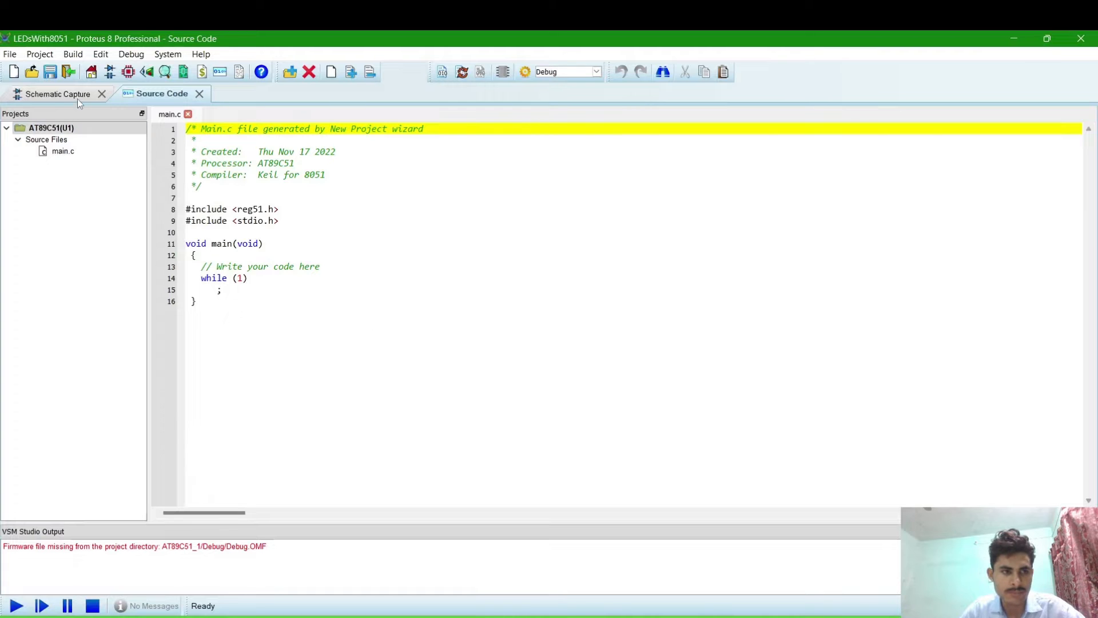
# Switch from the main.c source view to the schematic sheet with chip U1
pyautogui.click(59, 91)
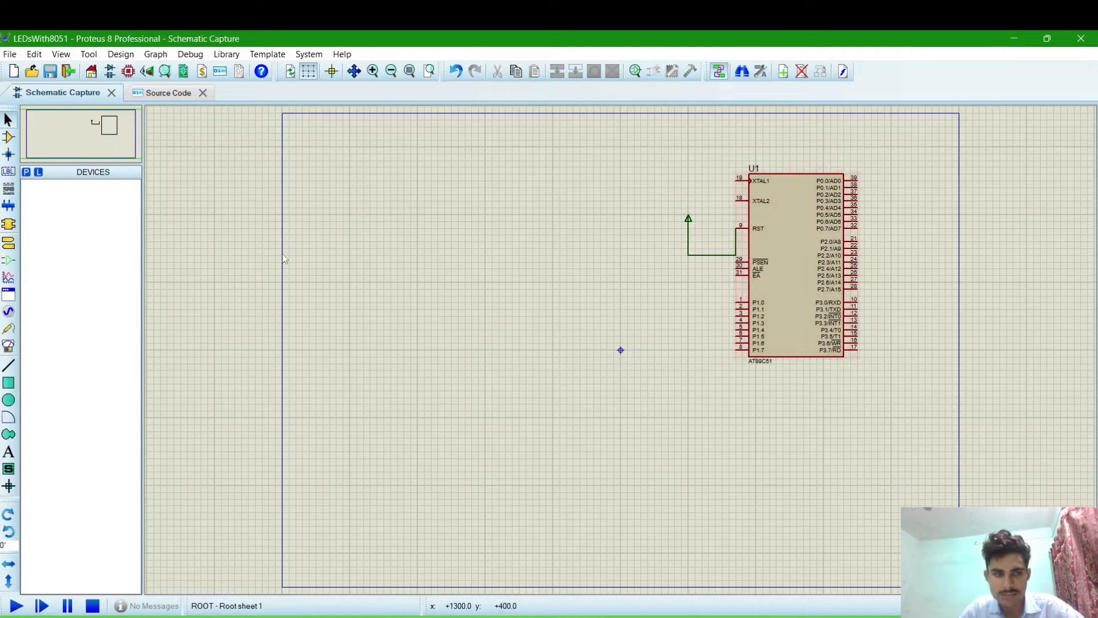
# Search the device library for 'led red' and add LED-RED to the device list
pyautogui.click(25, 172)
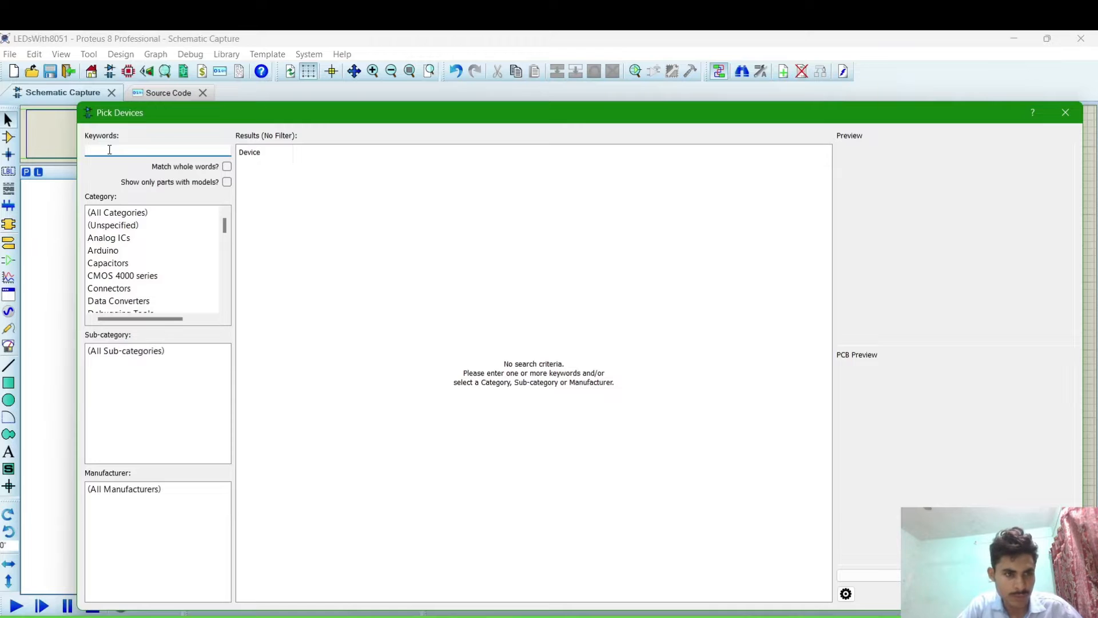
pyautogui.write('l')
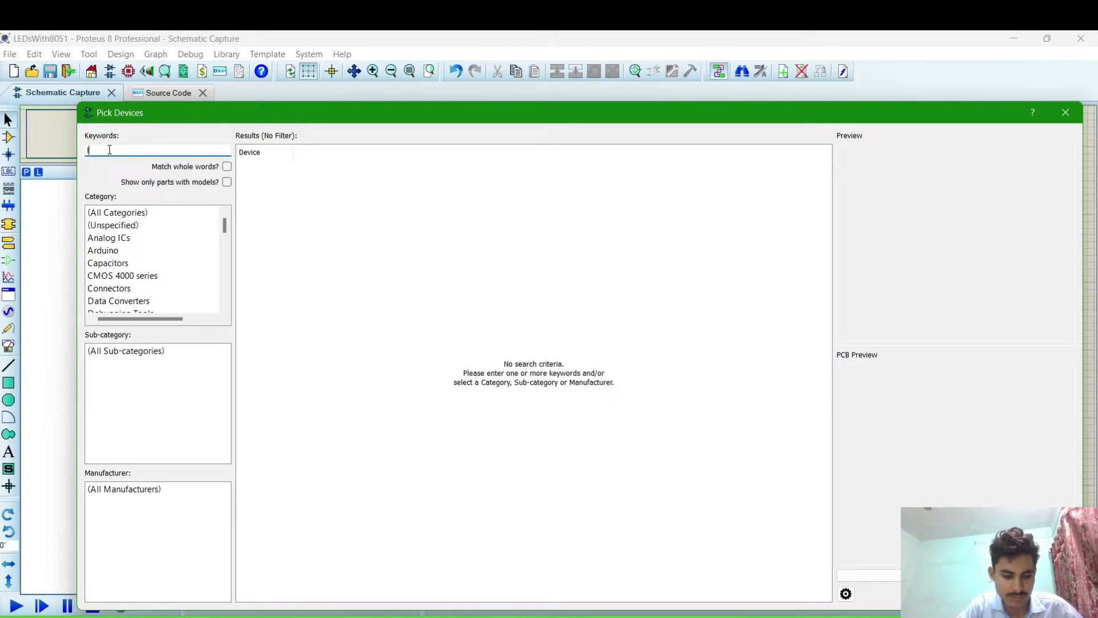
pyautogui.write('led')
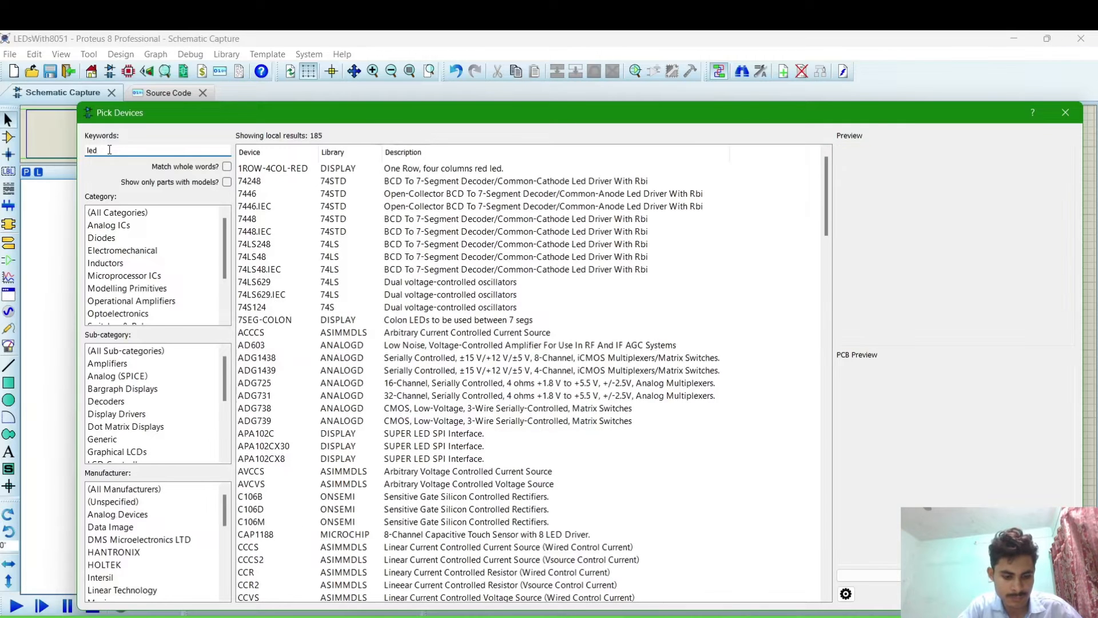
pyautogui.write('red')
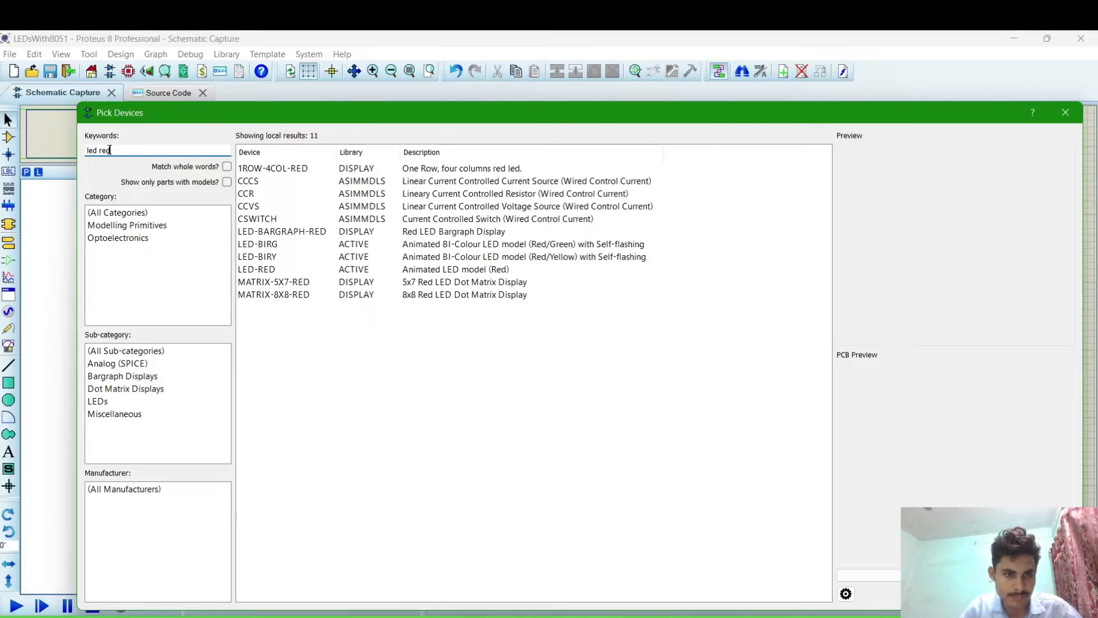
pyautogui.click(280, 268)
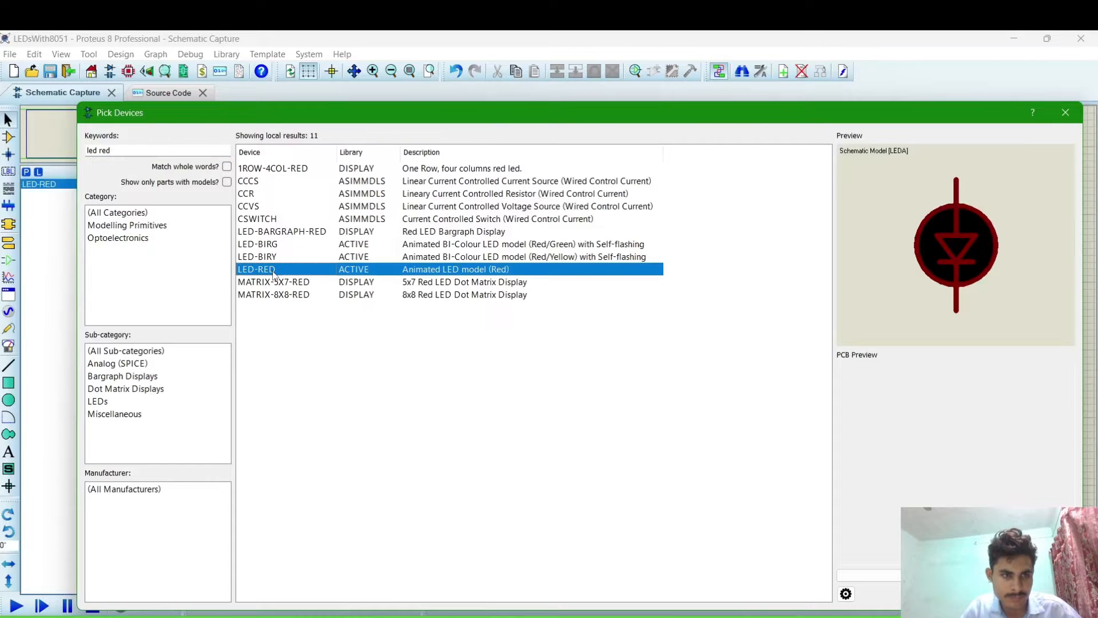
pyautogui.click(126, 150)
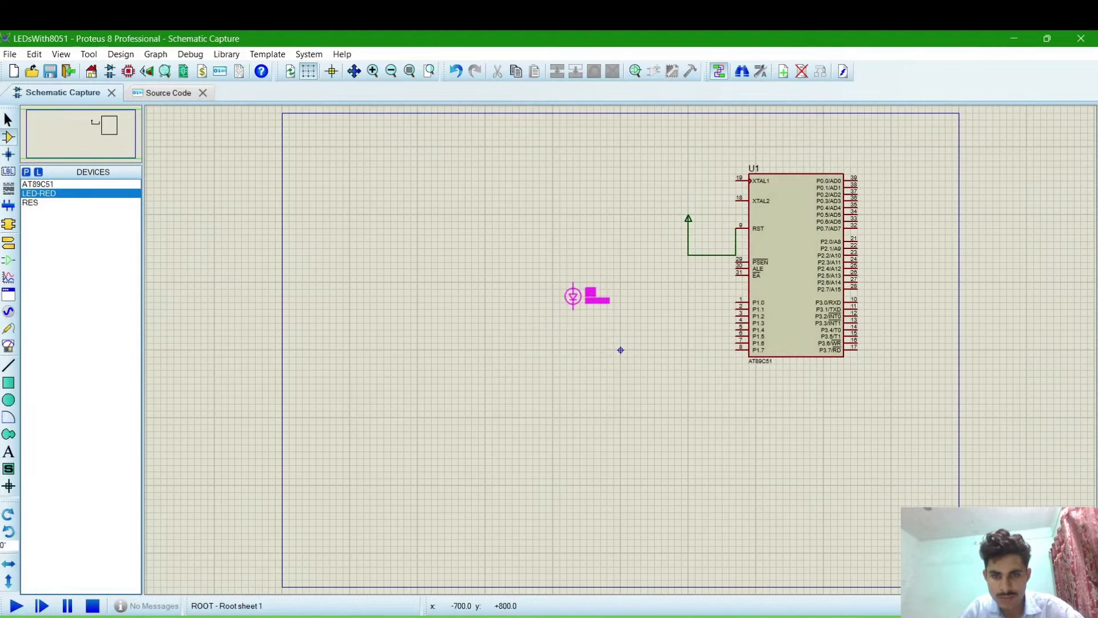
# Rotate the placed LED D1 clockwise and review its properties
pyautogui.rightClick(573, 295)
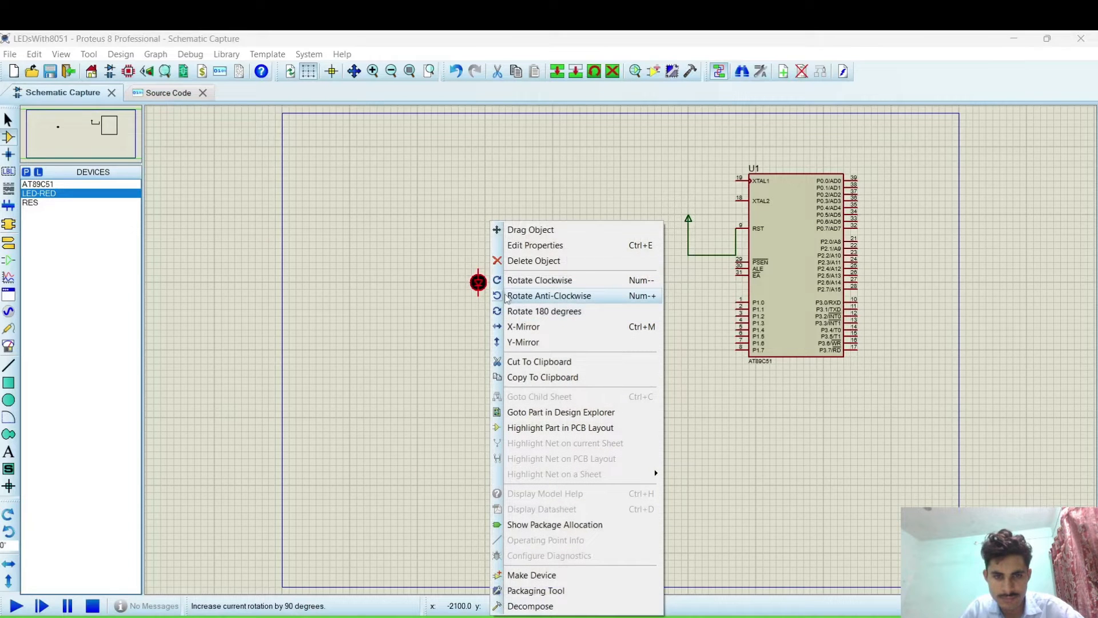
pyautogui.moveTo(539, 279)
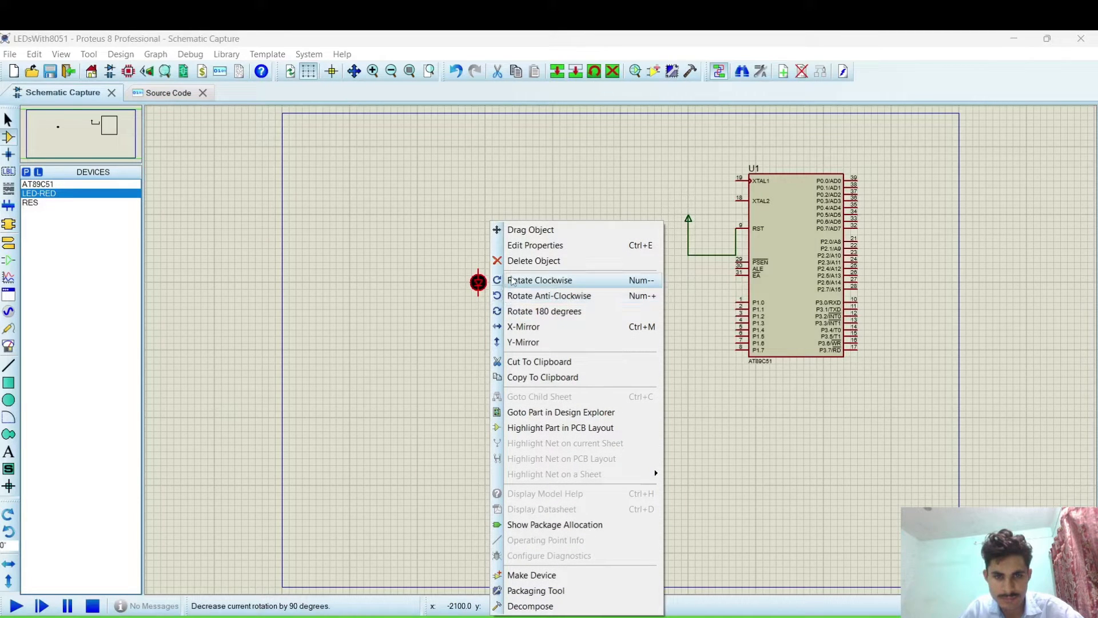
pyautogui.click(539, 279)
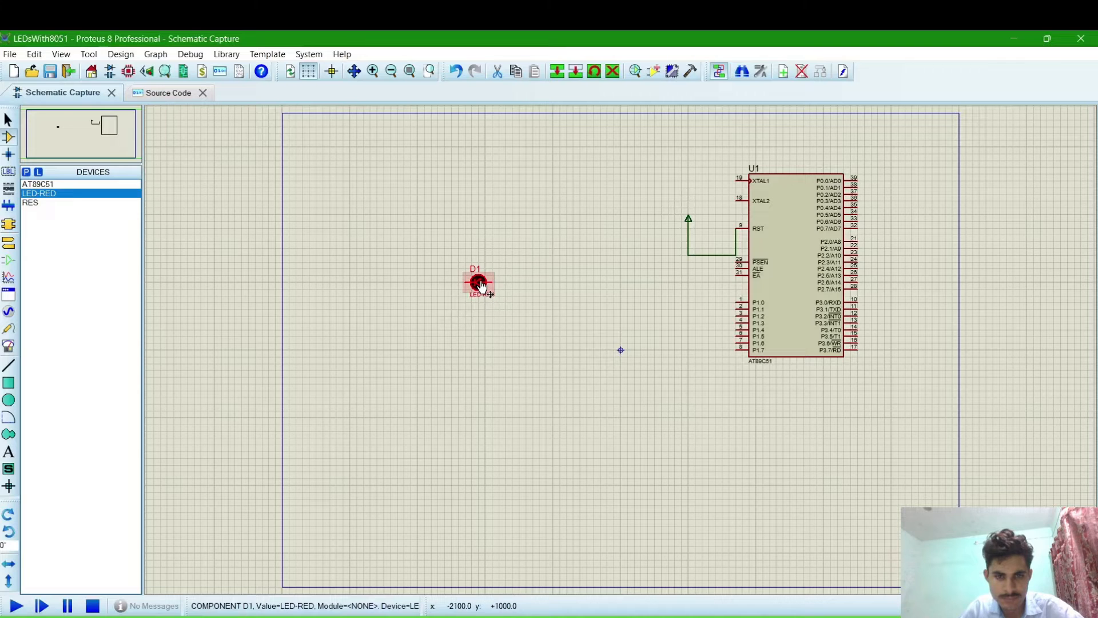
pyautogui.doubleClick(479, 282)
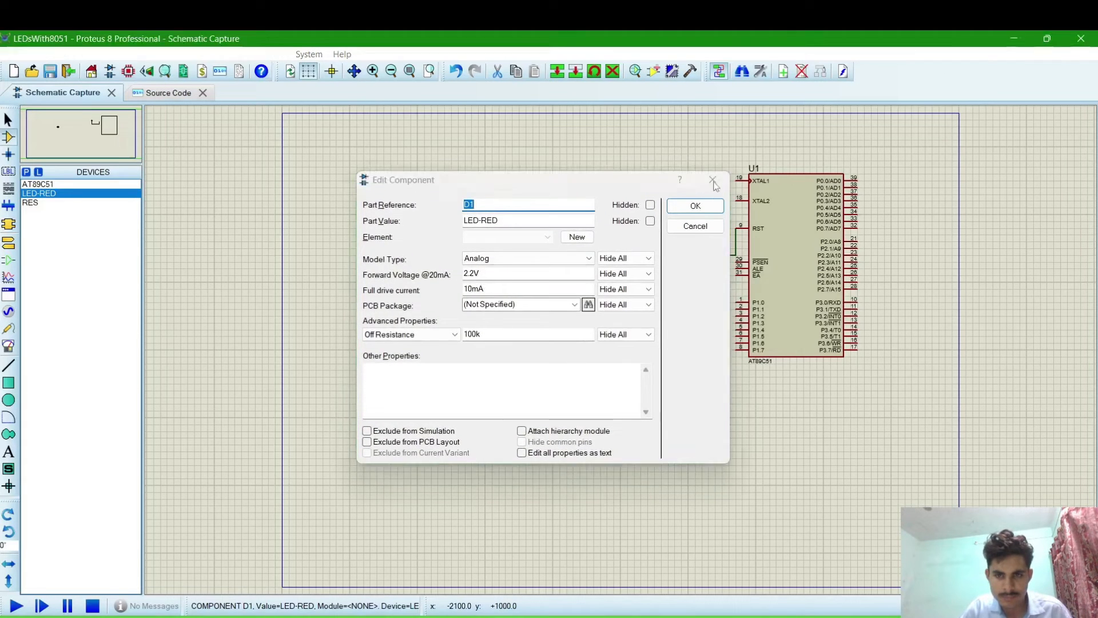
pyautogui.rightClick(478, 282)
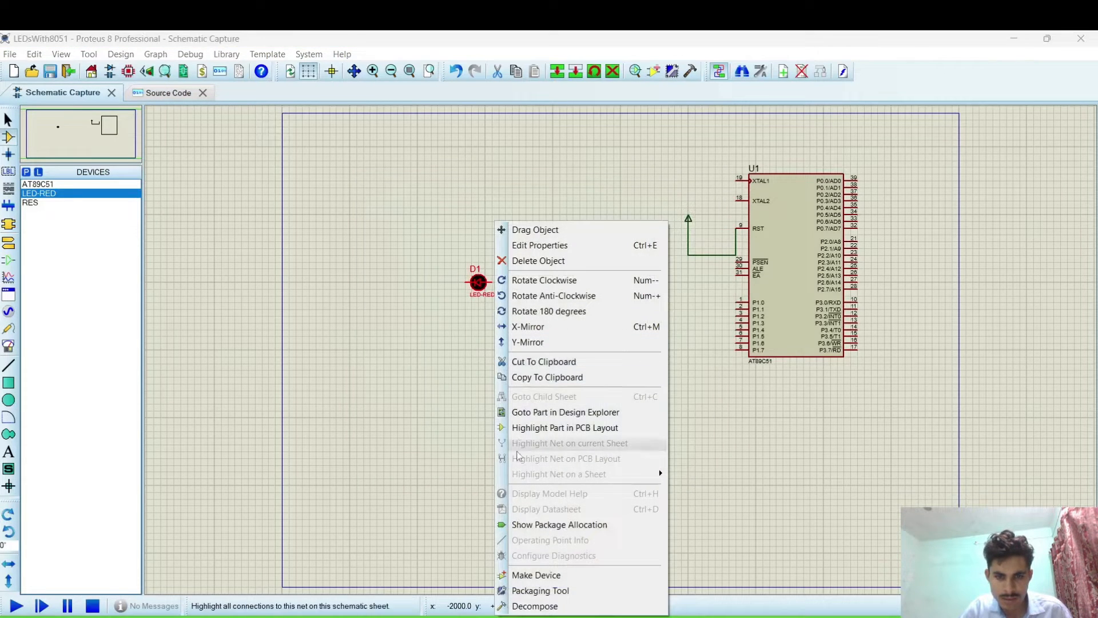
pyautogui.moveTo(553, 556)
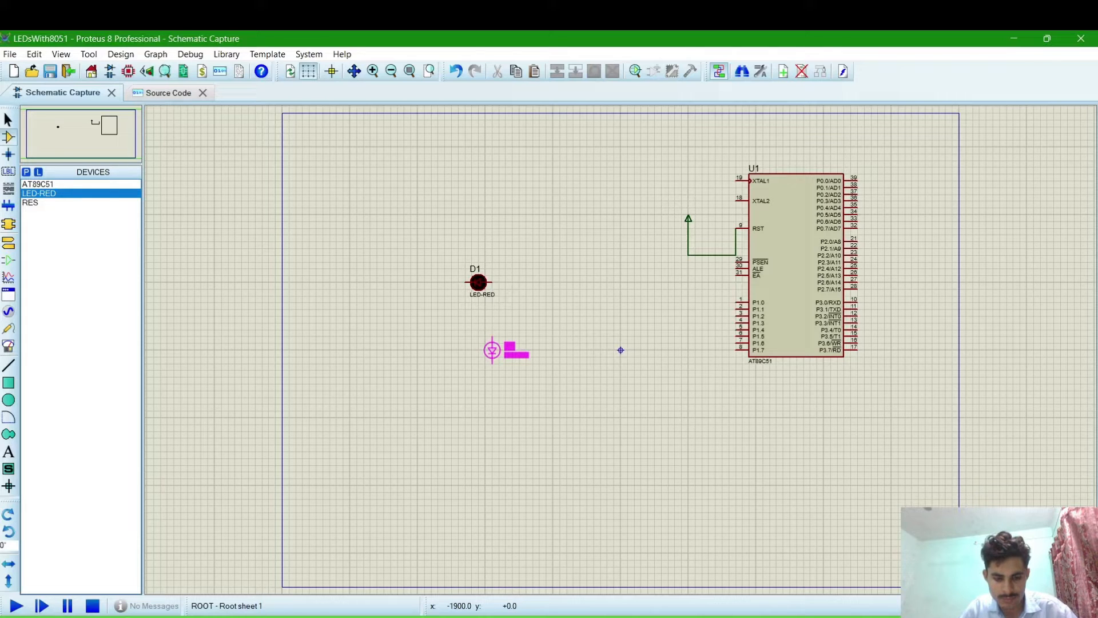
# Place LEDs D2, D3, D4 and onward in a column lined up below D1
pyautogui.rightClick(494, 350)
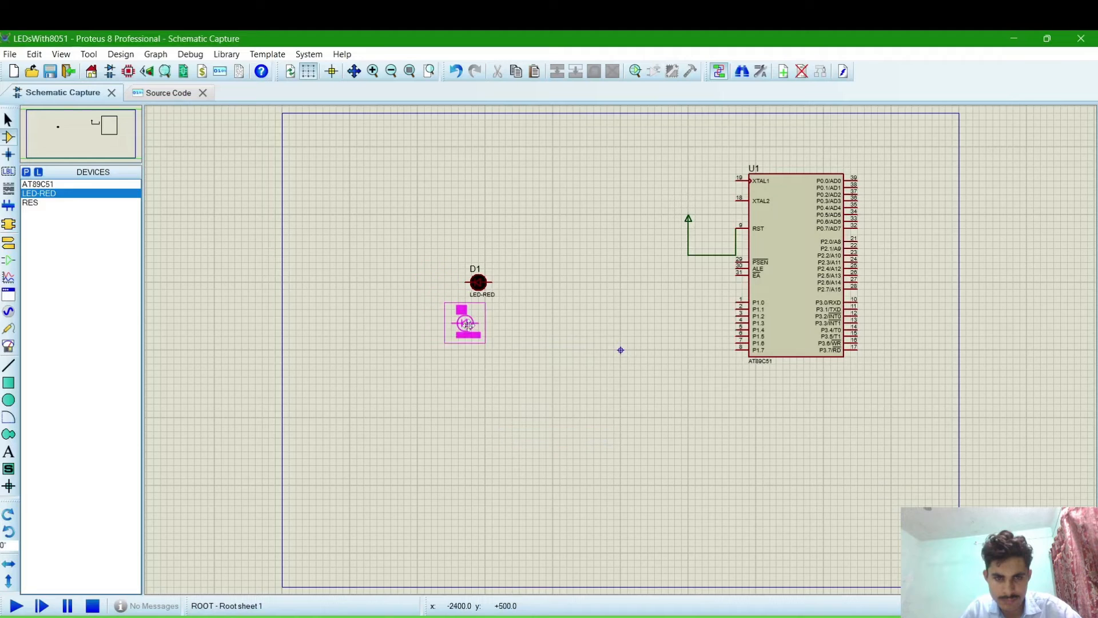
pyautogui.rightClick(476, 363)
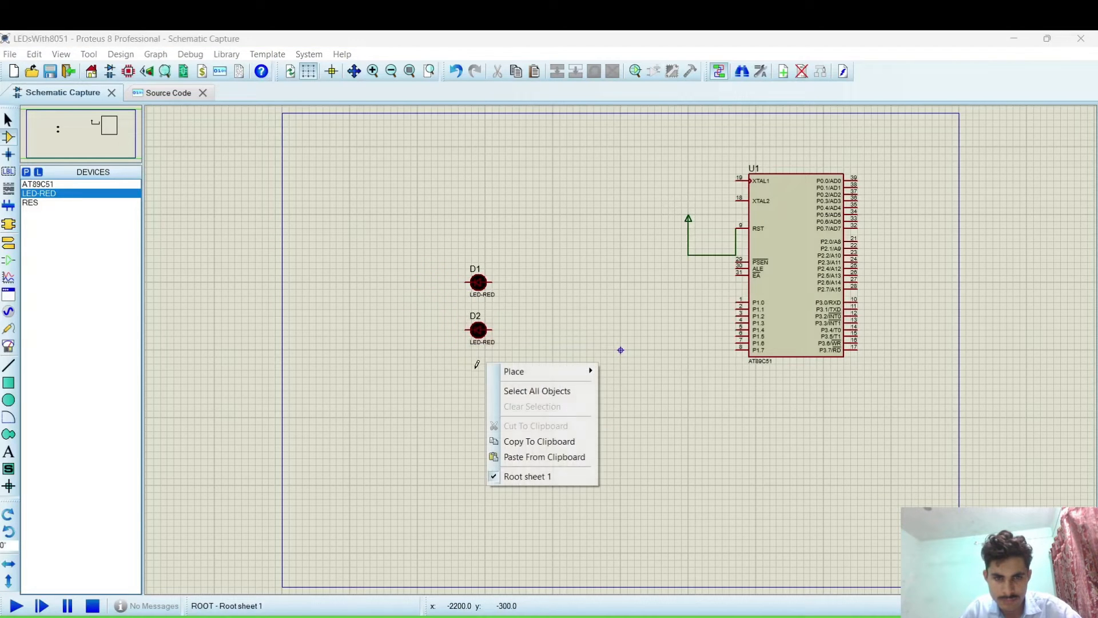
pyautogui.click(545, 457)
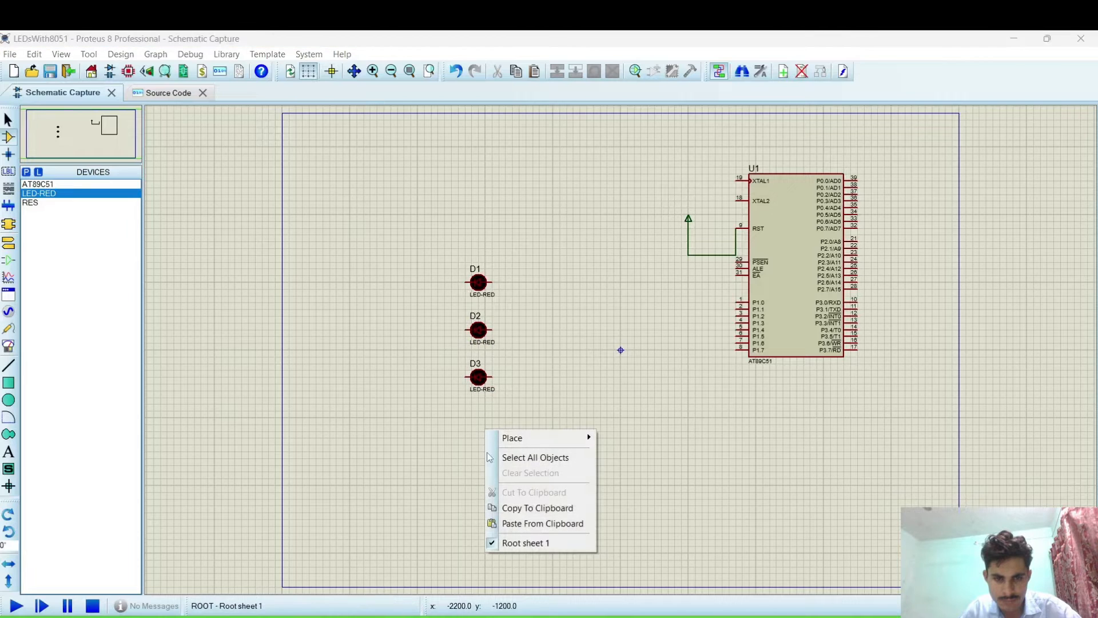
pyautogui.click(470, 431)
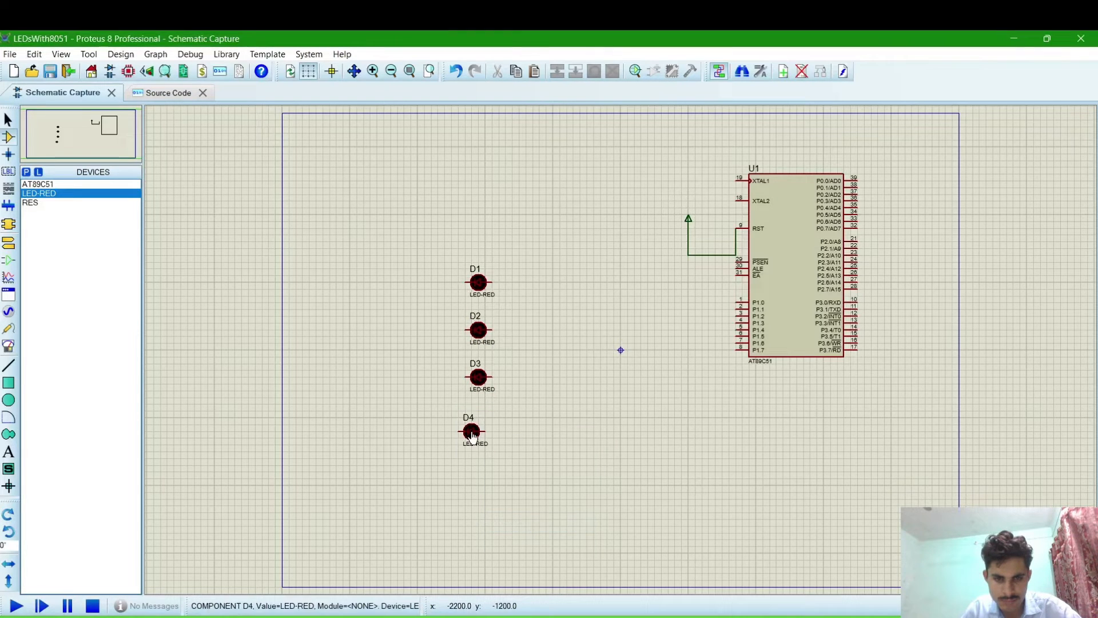
pyautogui.click(470, 432)
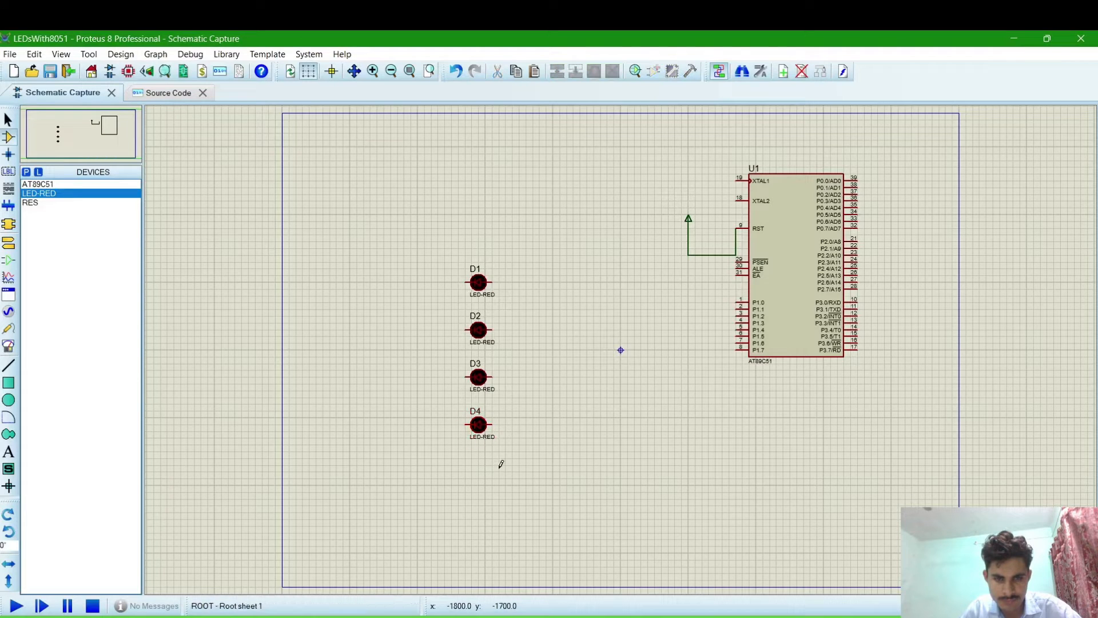
pyautogui.rightClick(477, 468)
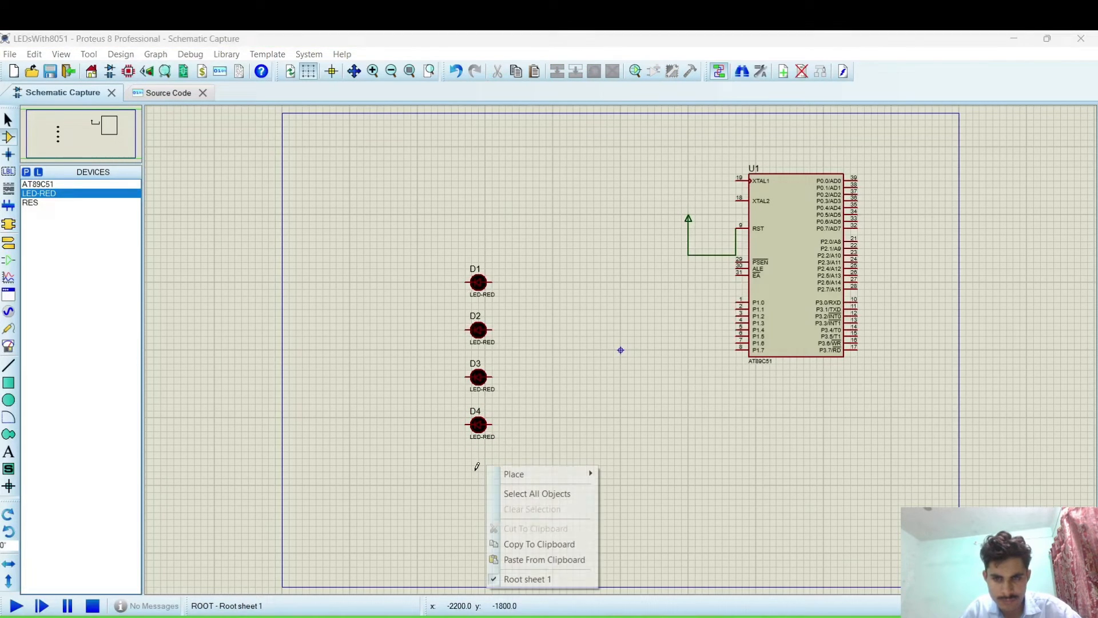
pyautogui.click(478, 424)
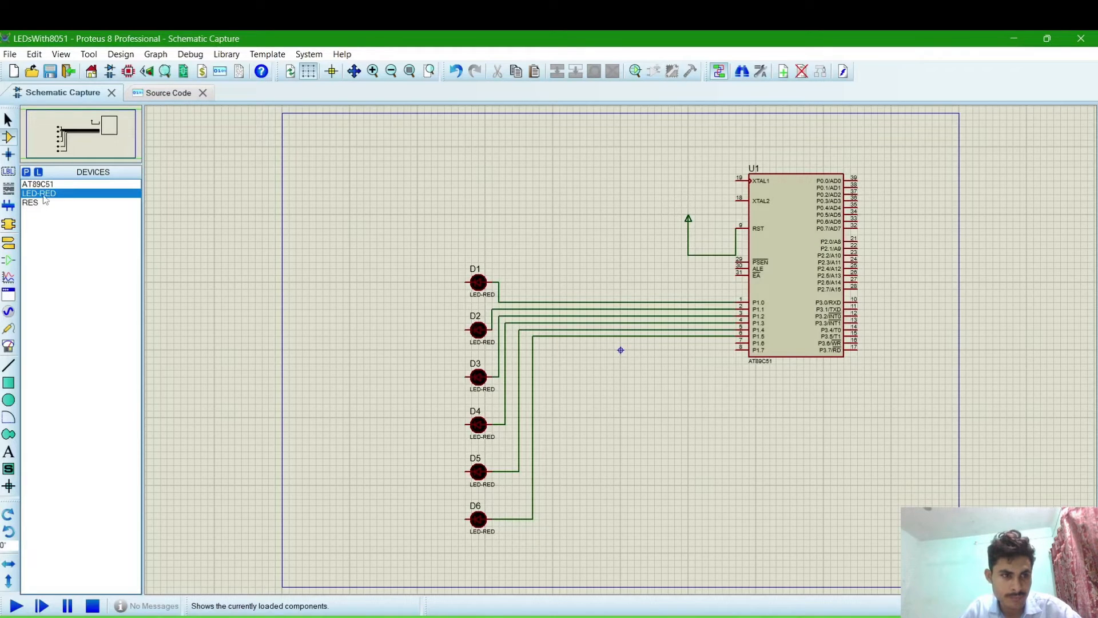
# Place LED D7 below D6, then choose the resistor RES for placement
pyautogui.click(480, 553)
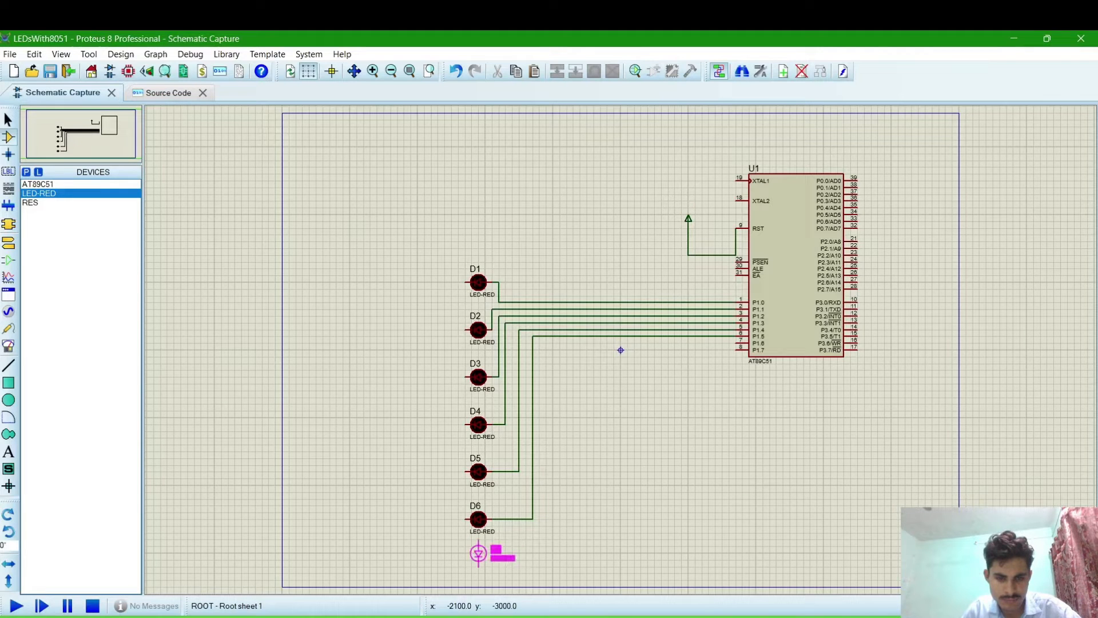
pyautogui.rightClick(478, 554)
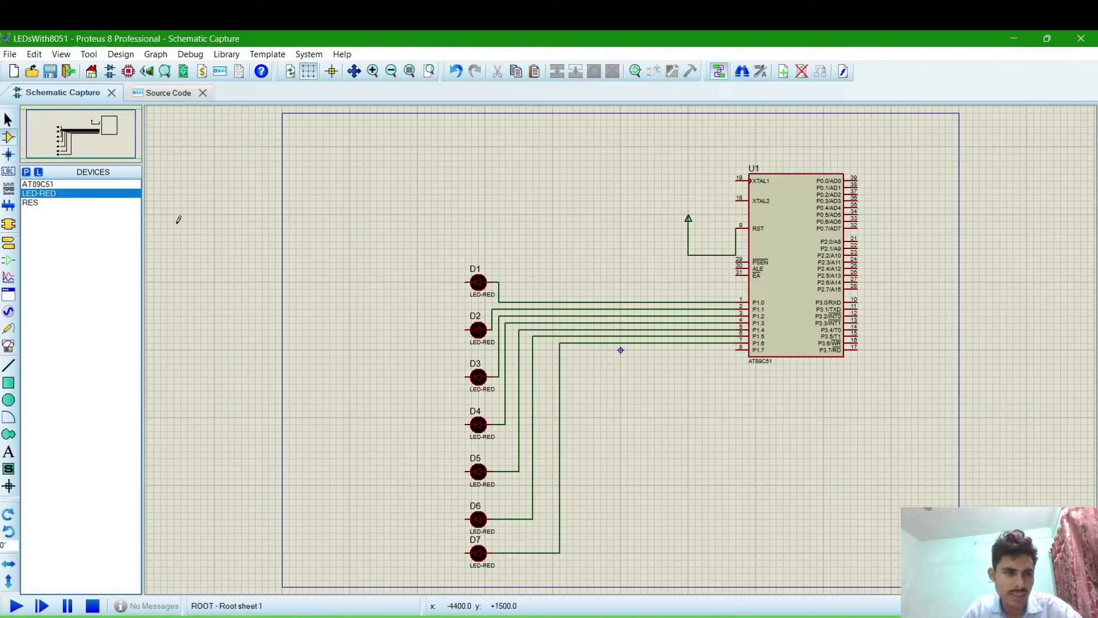
pyautogui.click(30, 202)
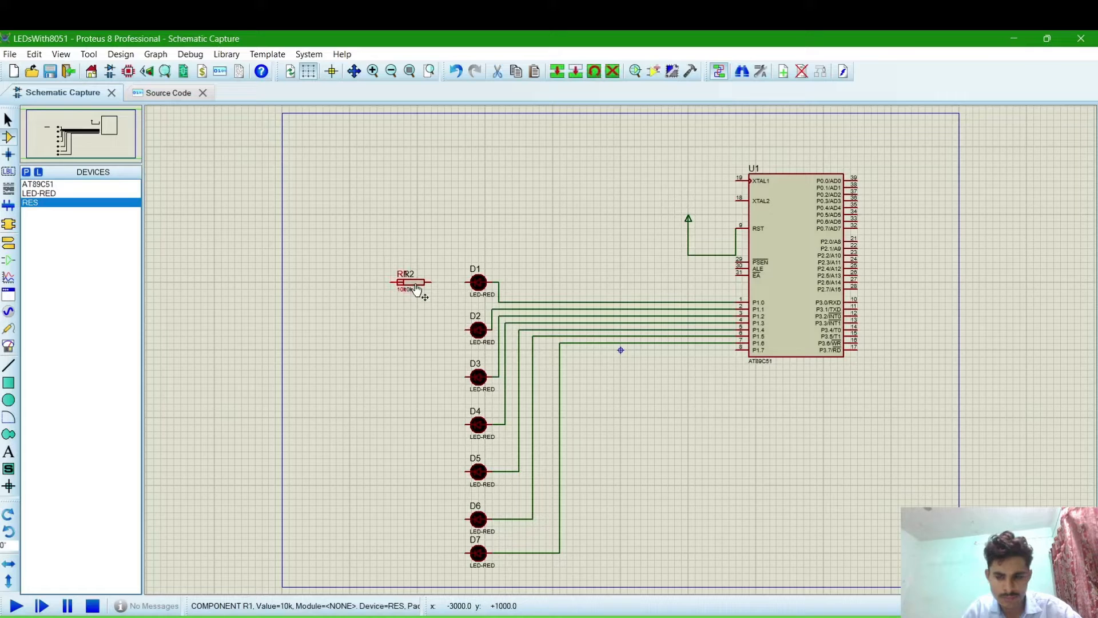
# Place resistor R2 left of D1 and set its value to 220 ohms
pyautogui.click(412, 283)
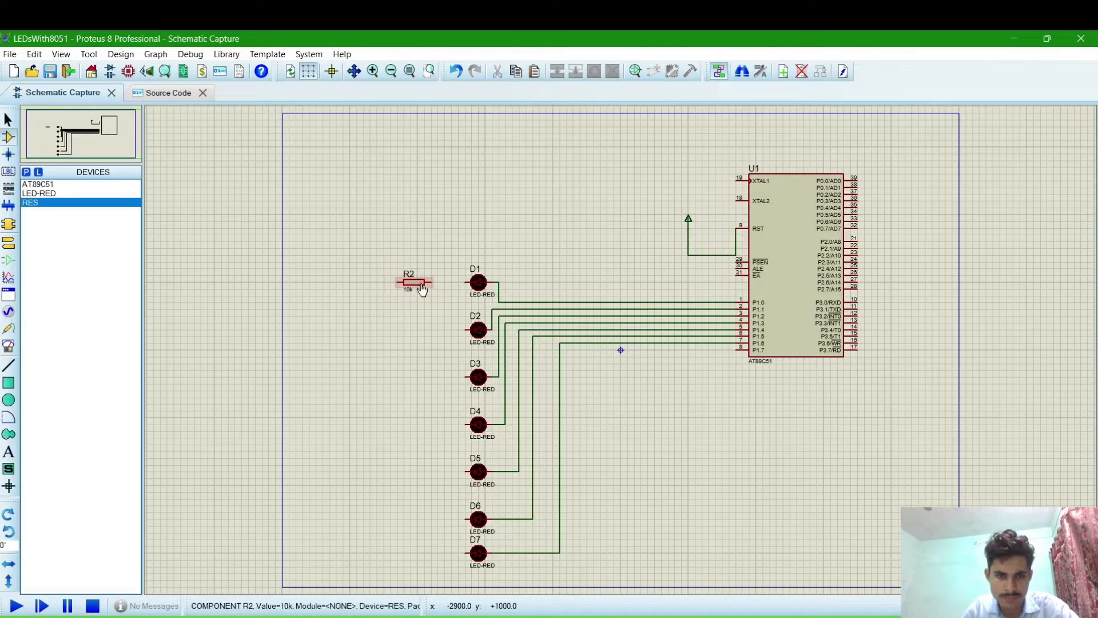
pyautogui.doubleClick(412, 284)
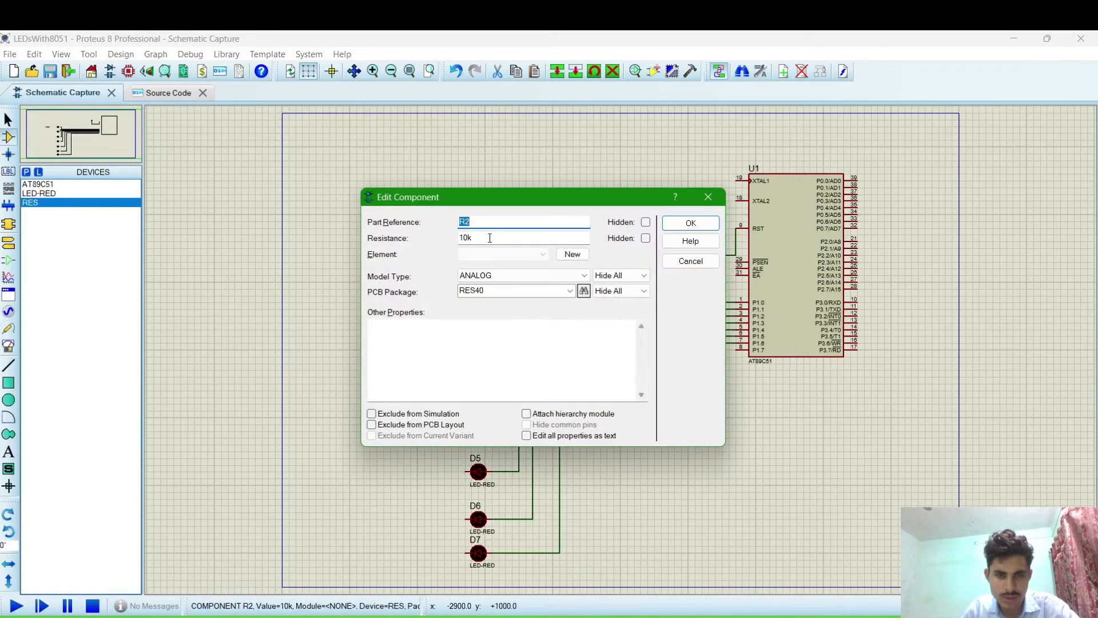
pyautogui.write('2')
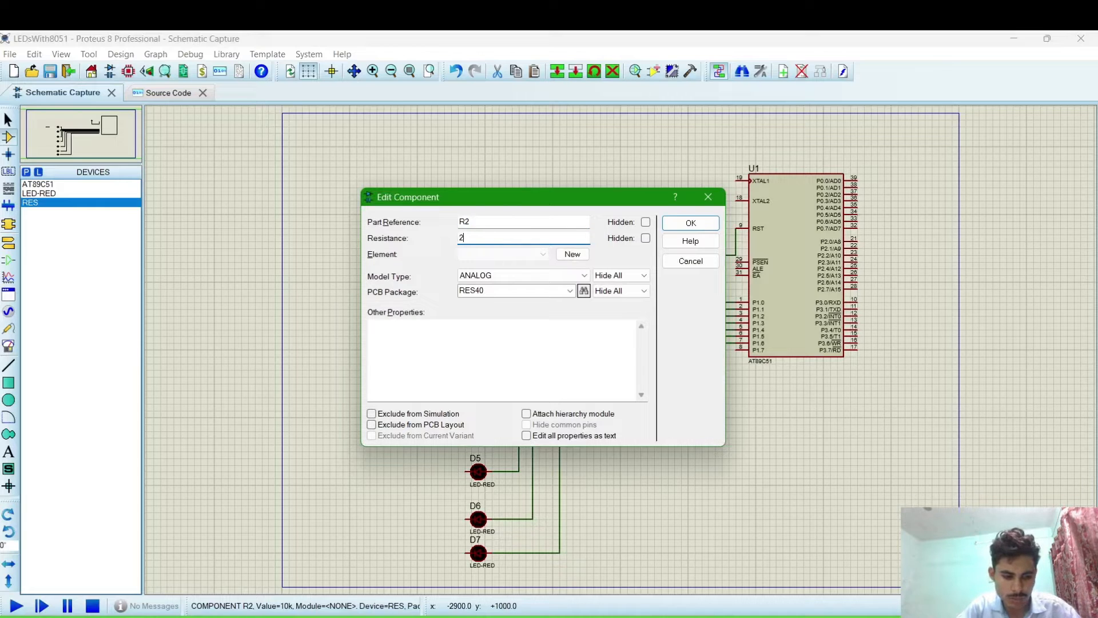
pyautogui.write('20')
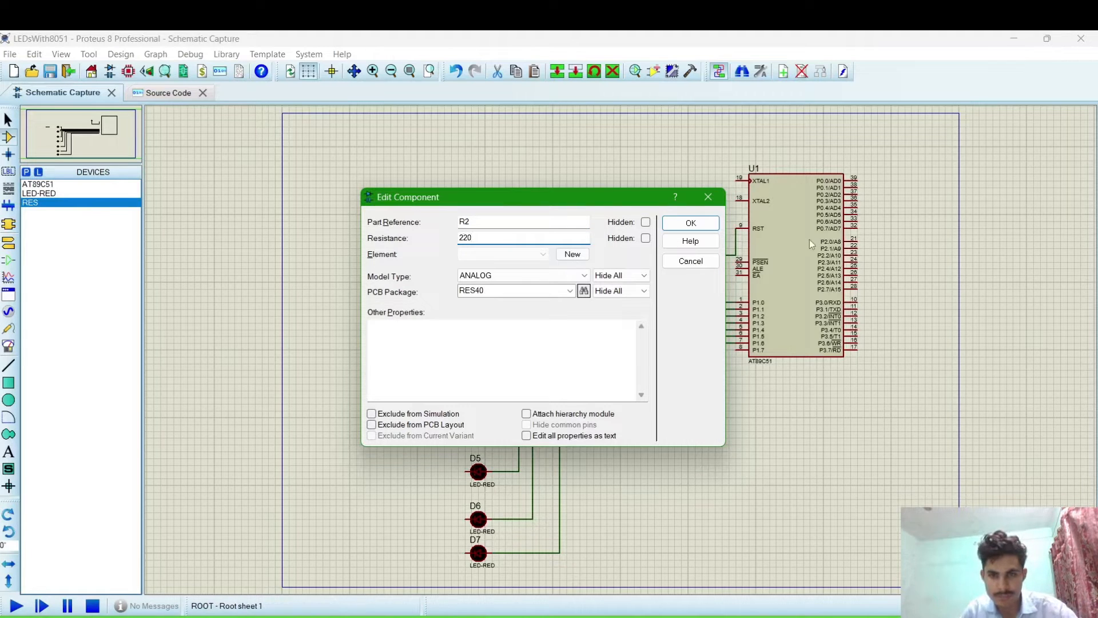
pyautogui.click(689, 224)
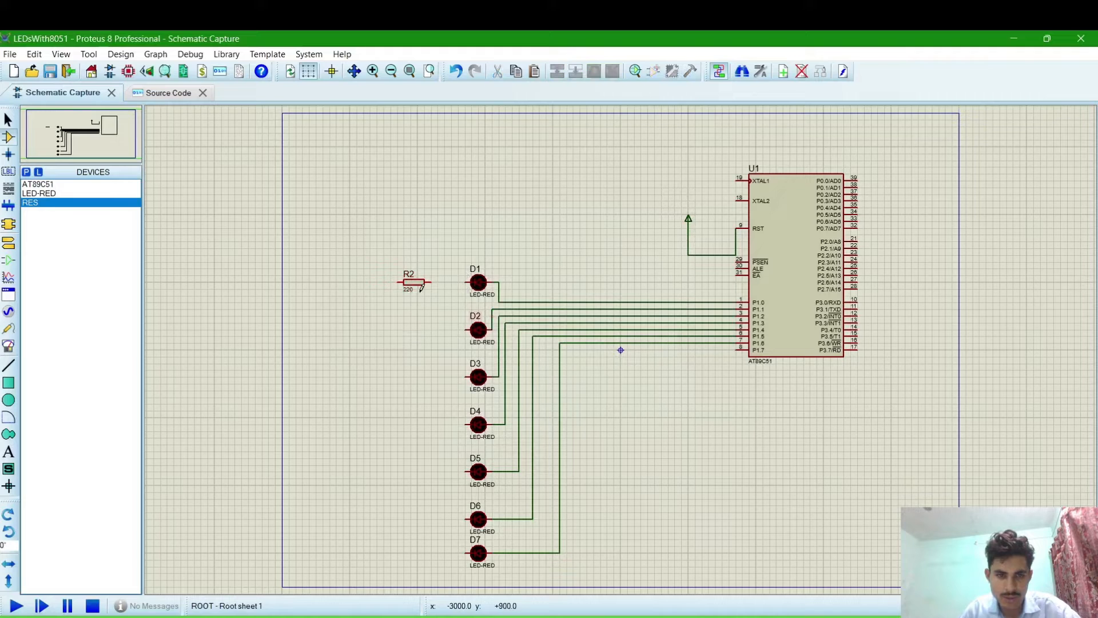
# Copy R2 and paste another 220Ω resistor beside the next LED
pyautogui.click(412, 283)
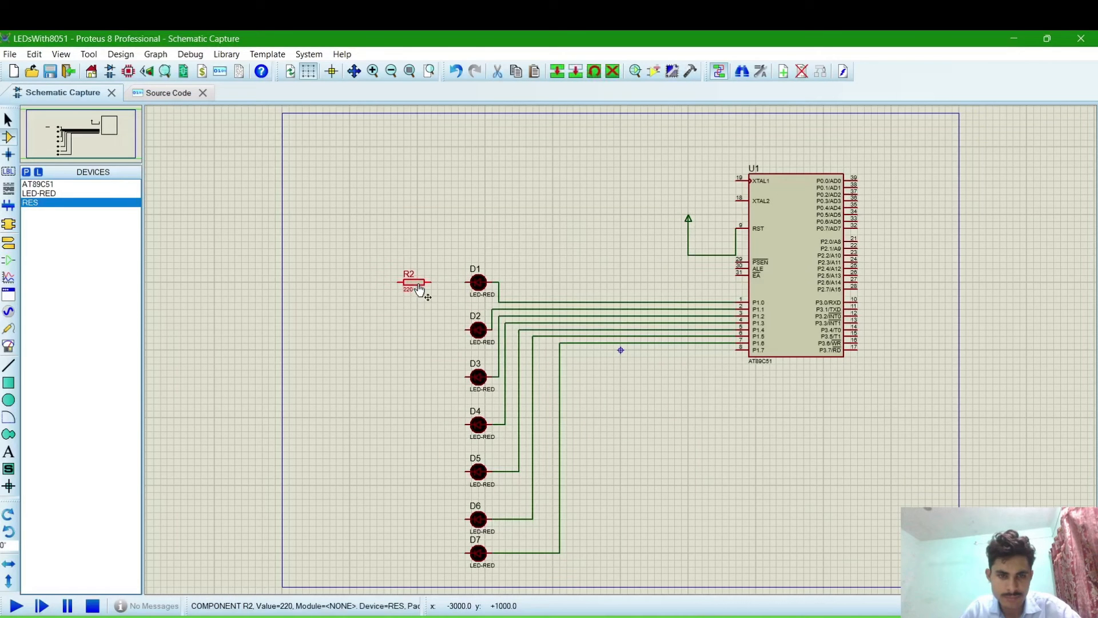
pyautogui.rightClick(413, 284)
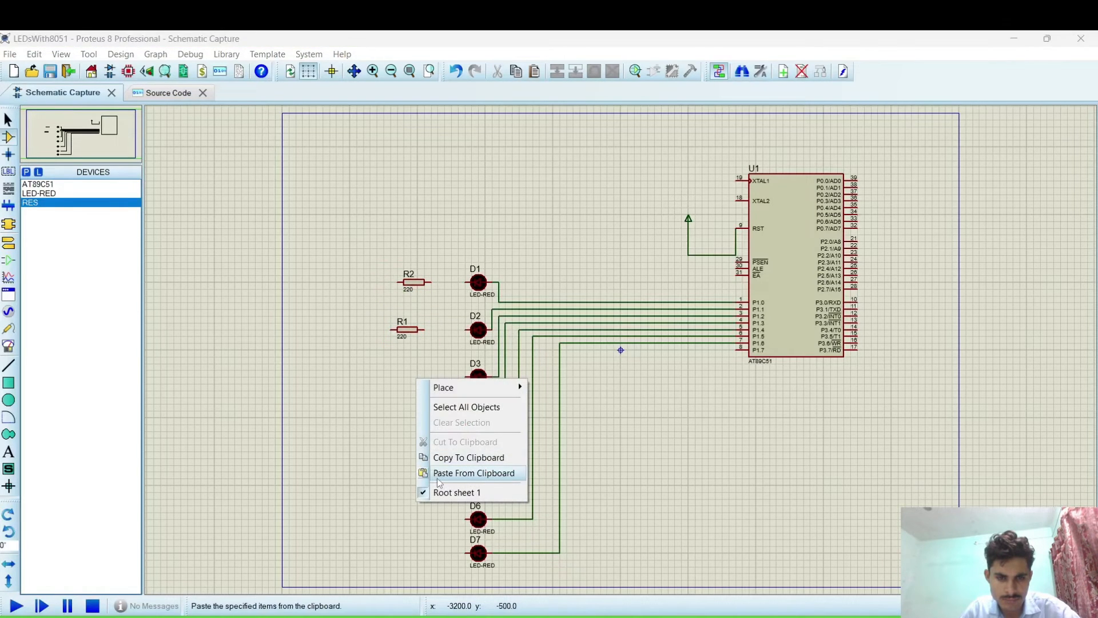
pyautogui.click(473, 473)
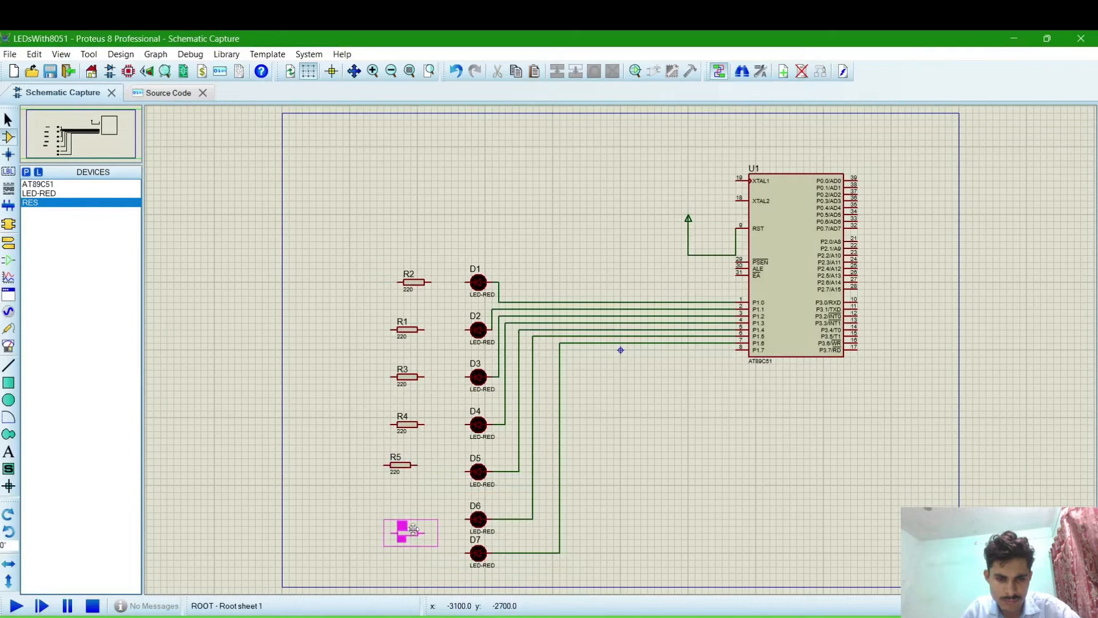
# Place the copied 220Ω resistor R6 beside LED D6
pyautogui.click(410, 532)
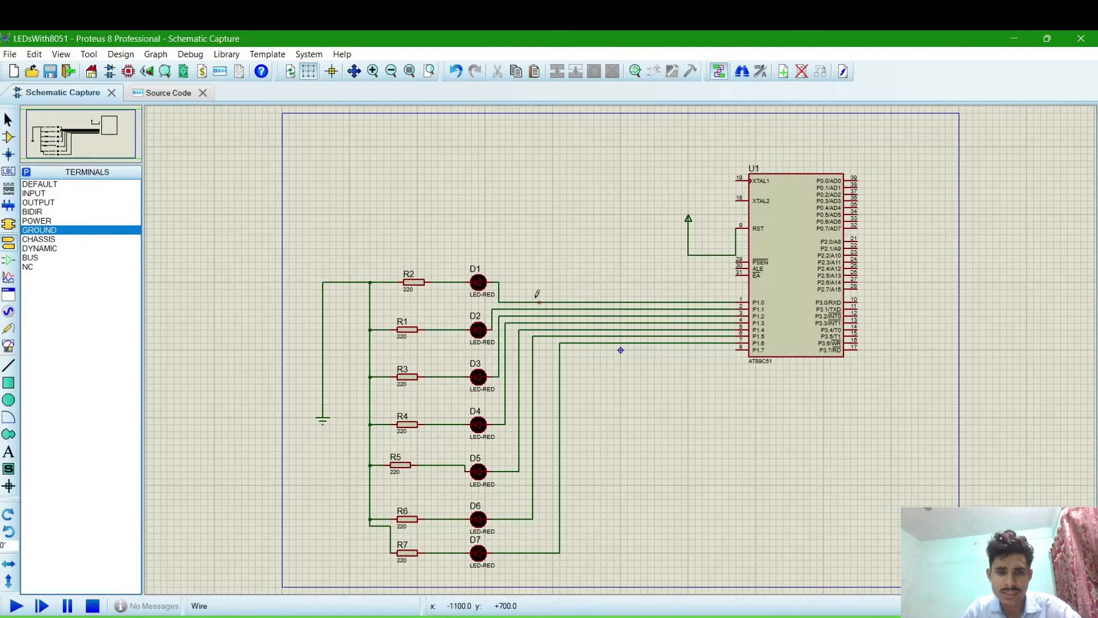
# Switch to main.c in Source Code and select all the generated template code
pyautogui.click(162, 92)
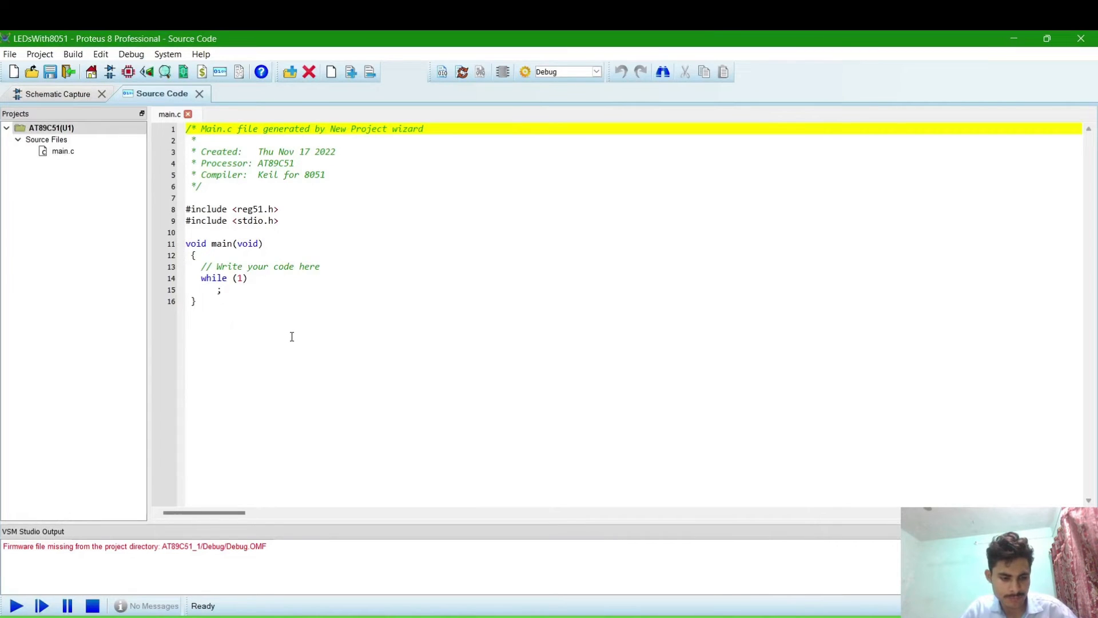
pyautogui.press('ctrl+a')
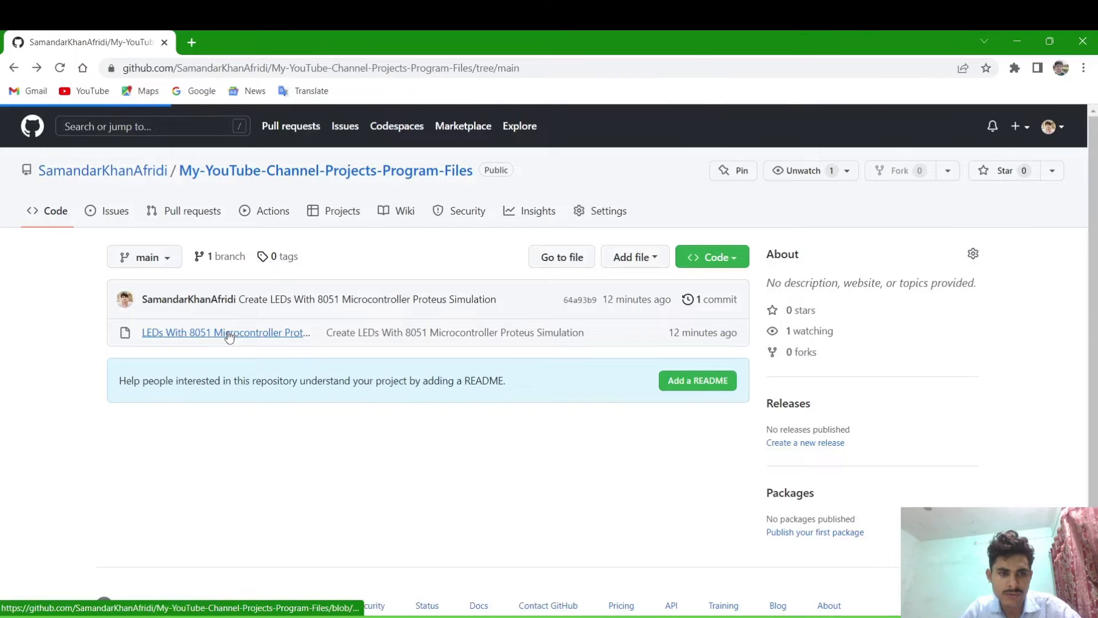
# Open the 'LEDs With 8051 Microcontroller Proteus Simulation' file on GitHub and view its code
pyautogui.click(225, 332)
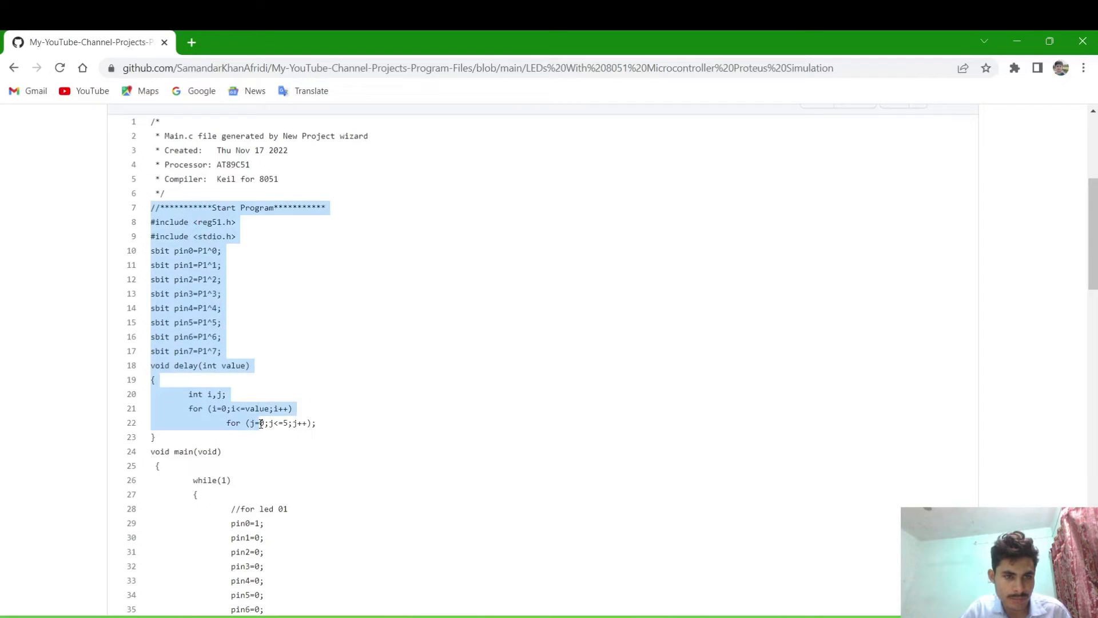
pyautogui.scroll(-3)
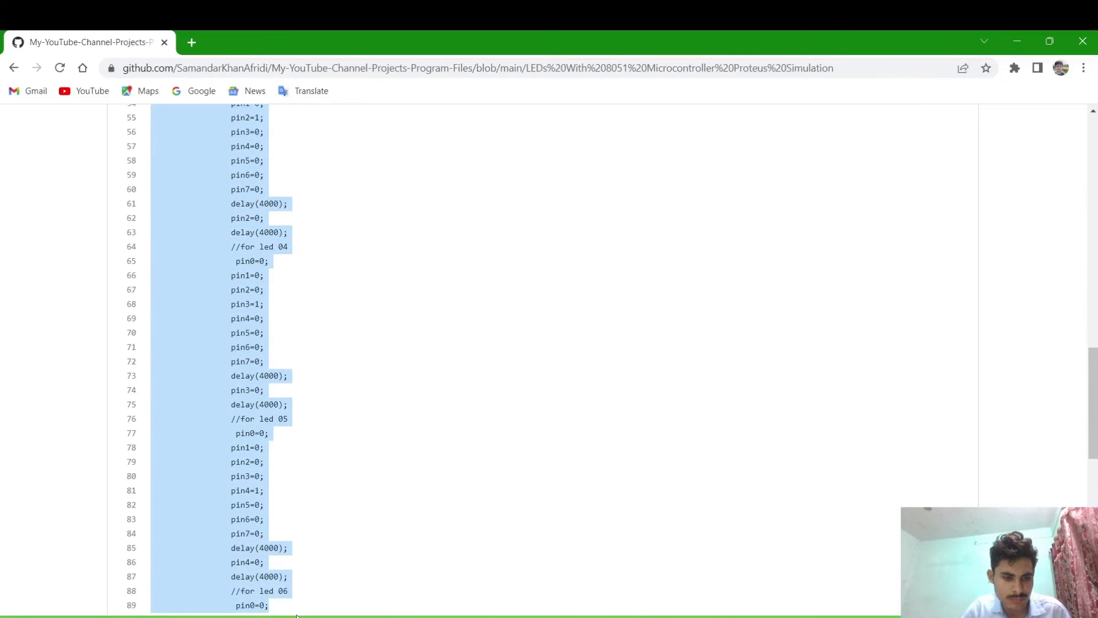
pyautogui.scroll(-3)
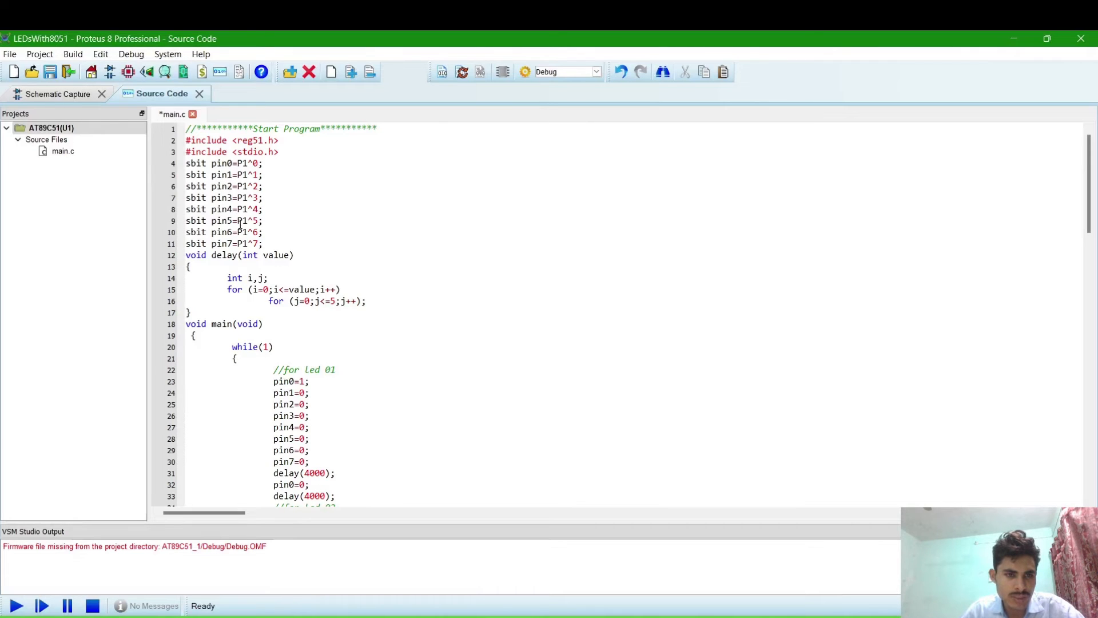
pyautogui.moveTo(260, 248)
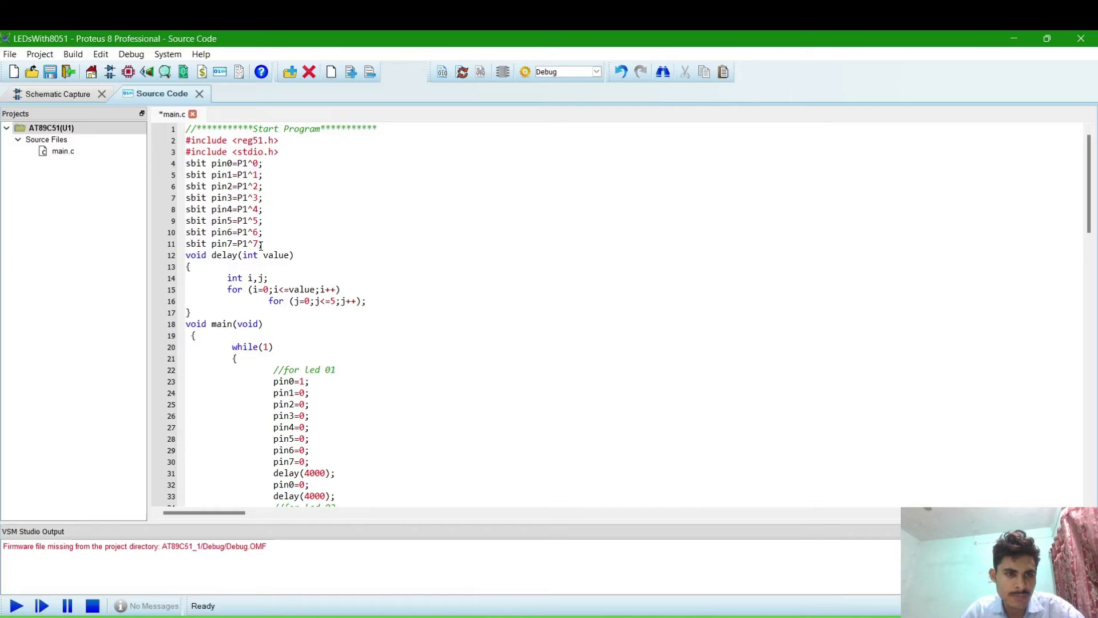
# Return to the schematic view after pasting the LED-chaser program into main.c
pyautogui.click(59, 92)
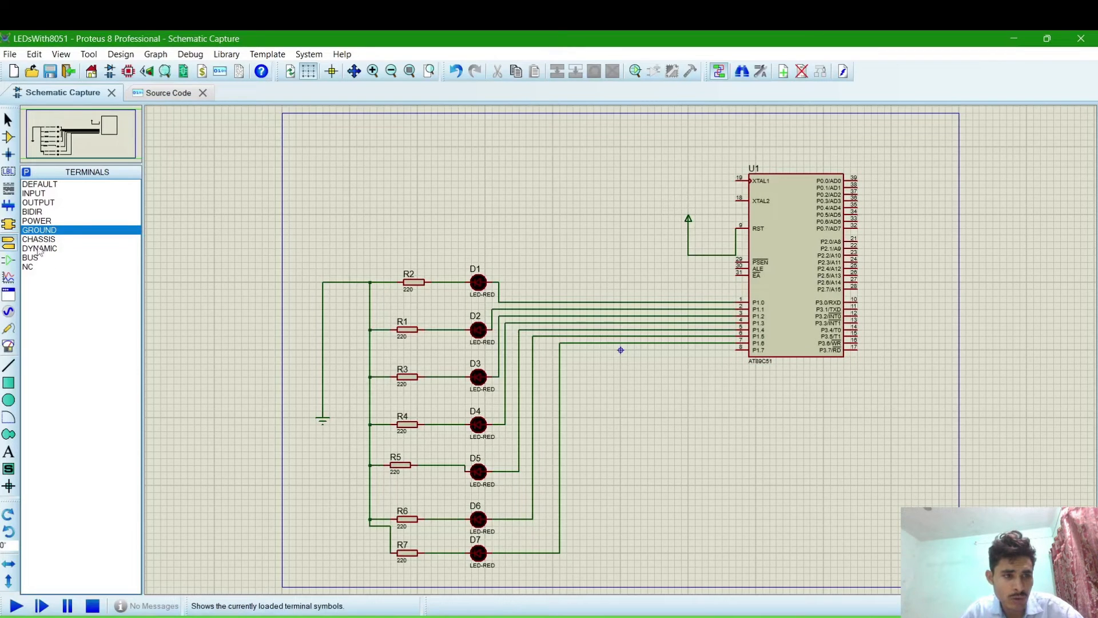
# Place an eighth LED-RED, D8, on the schematic from the project devices list
pyautogui.click(11, 136)
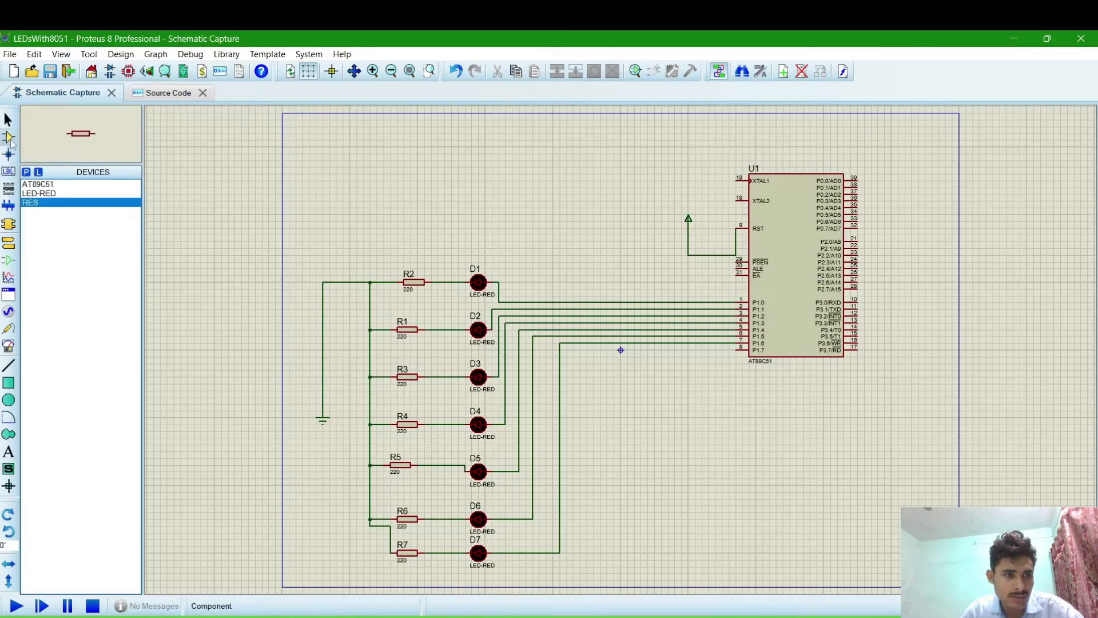
pyautogui.click(39, 192)
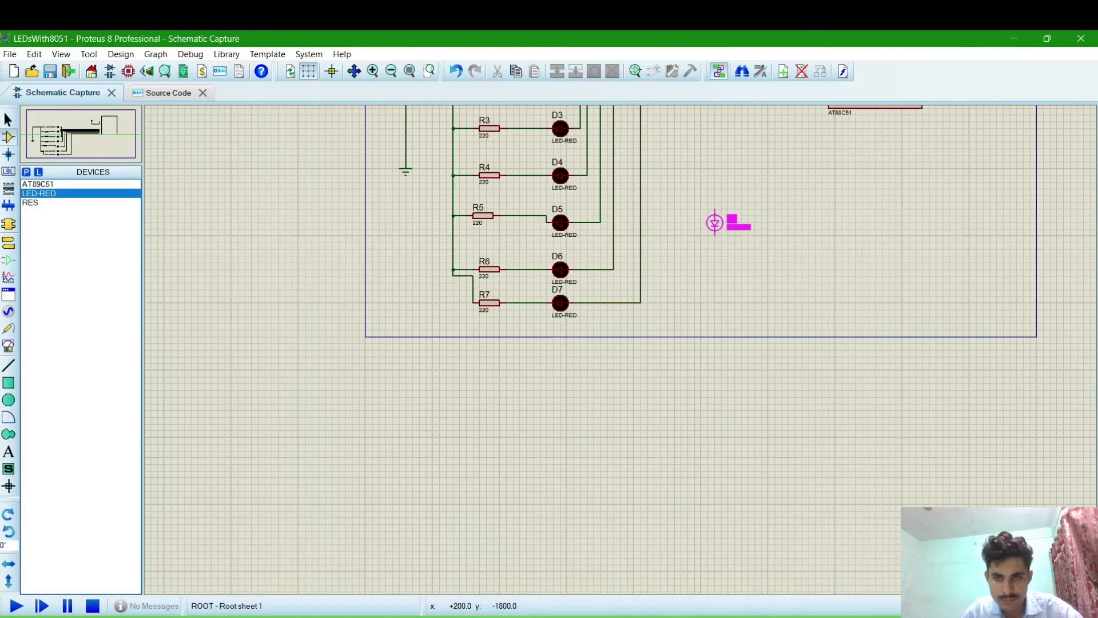
pyautogui.rightClick(561, 357)
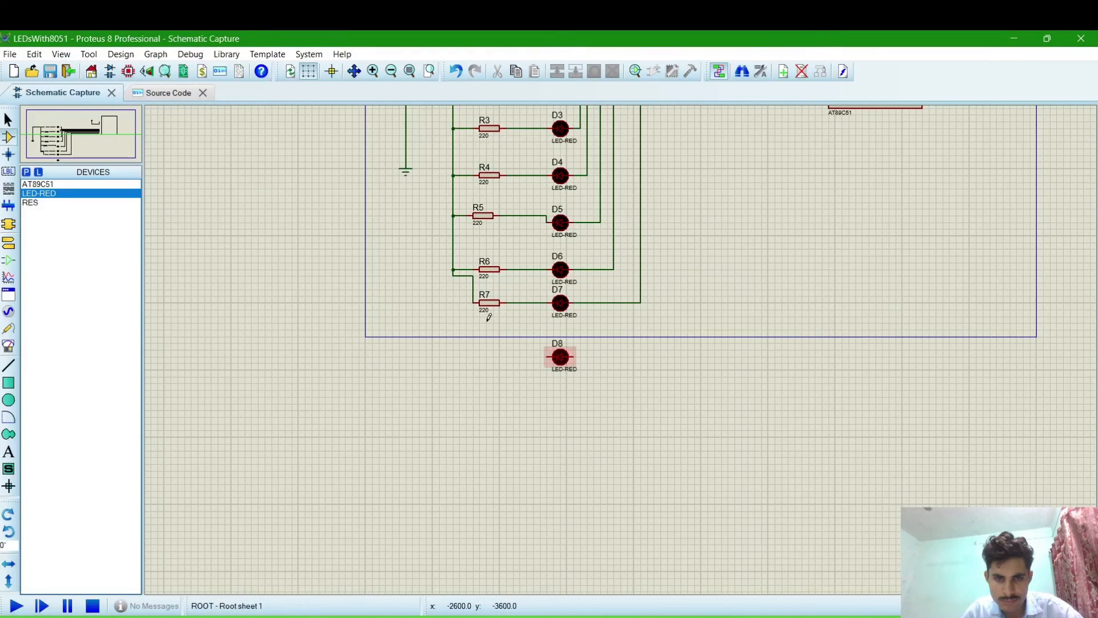
# Copy resistor R7 and paste the copy as R8 beside D8
pyautogui.click(487, 302)
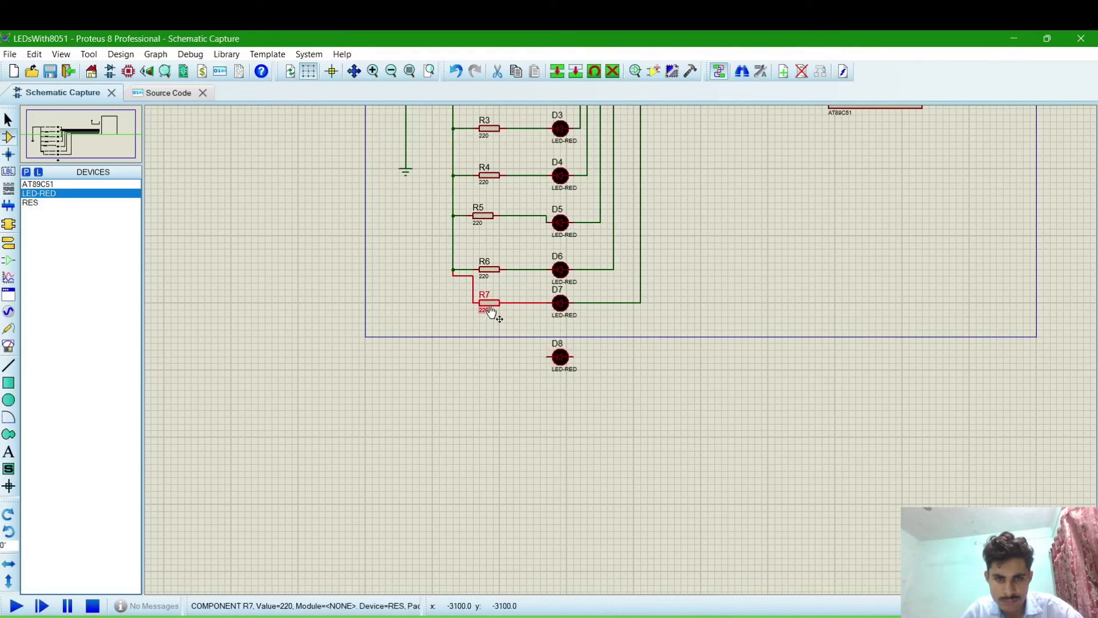
pyautogui.rightClick(491, 308)
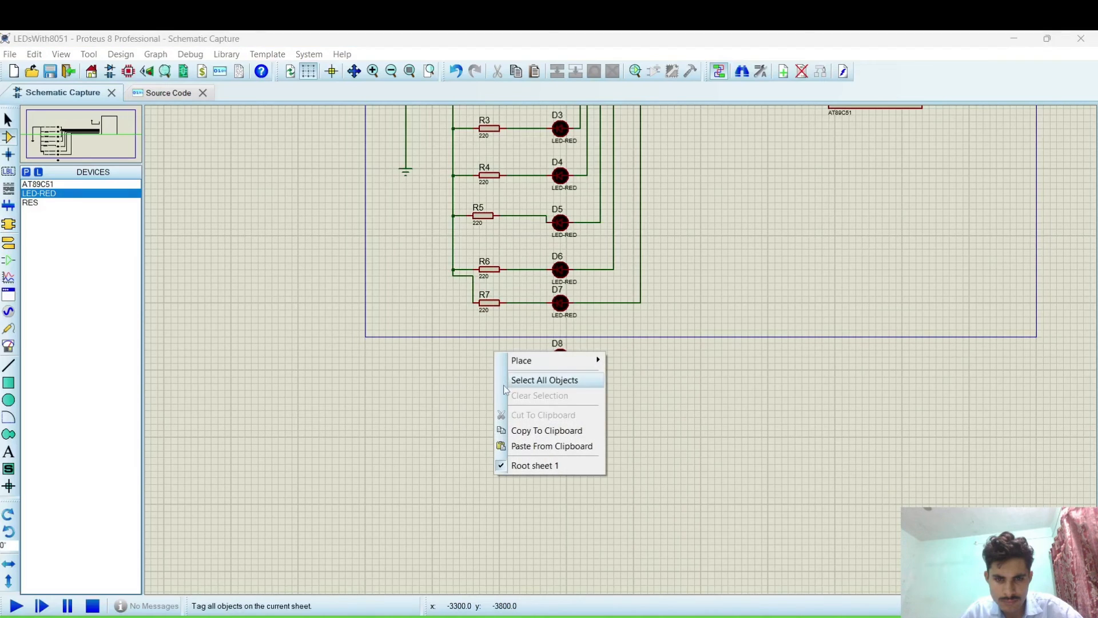
pyautogui.click(545, 380)
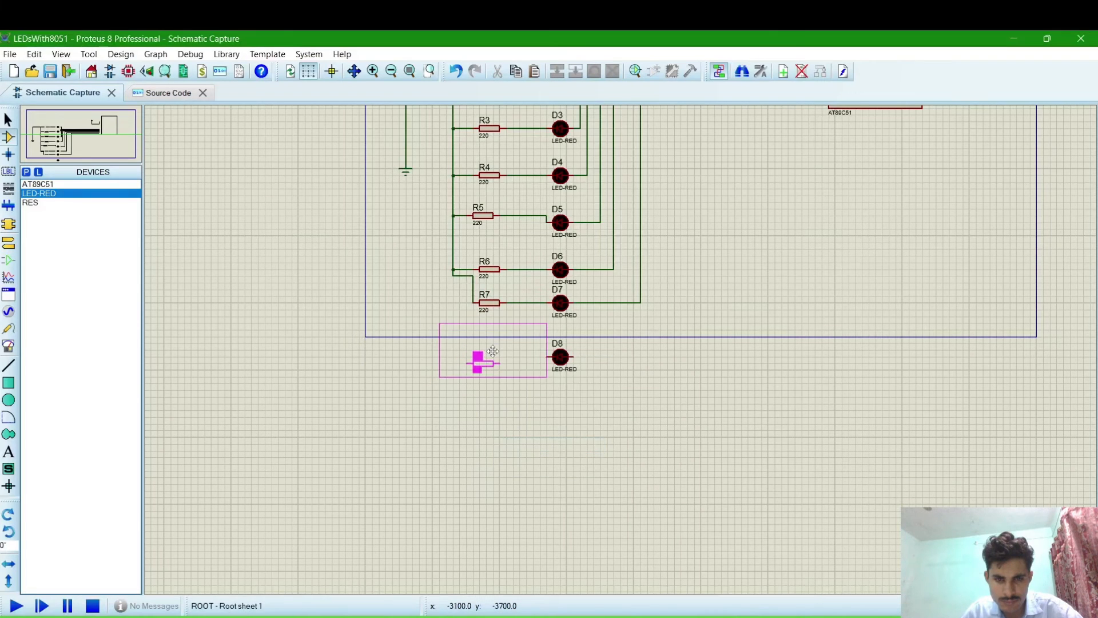
pyautogui.click(476, 362)
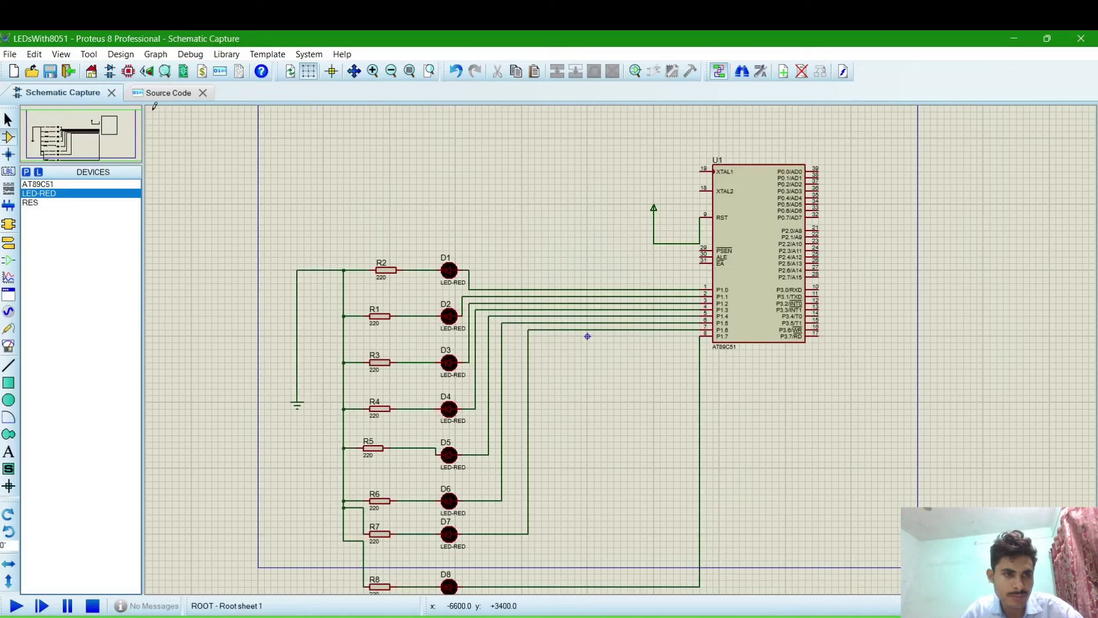
pyautogui.click(168, 92)
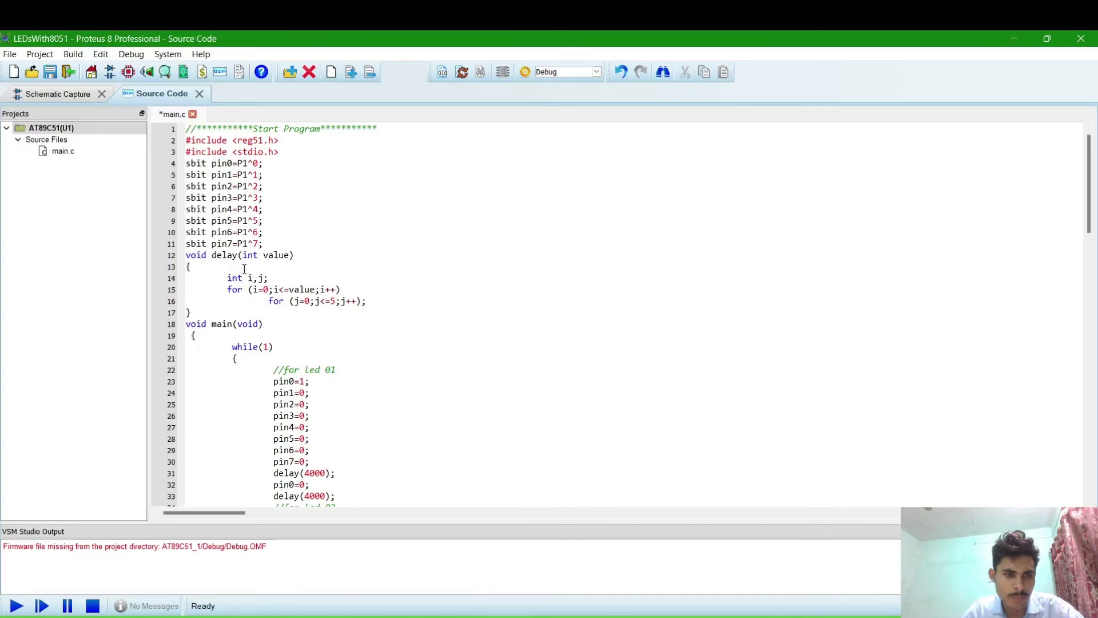
pyautogui.scroll(-3)
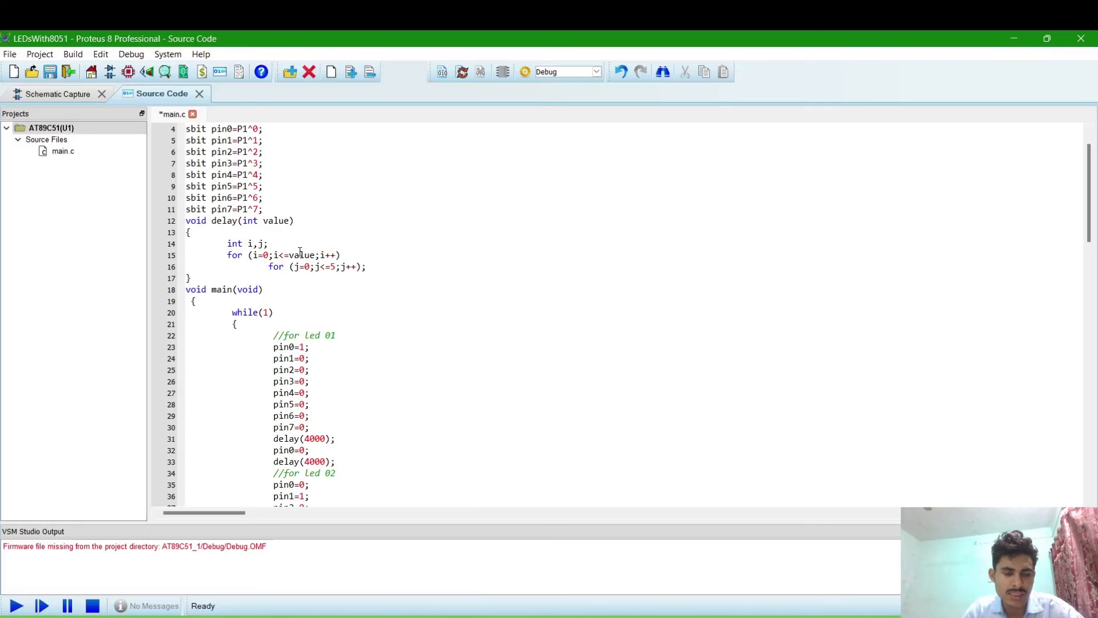
pyautogui.moveTo(250, 228)
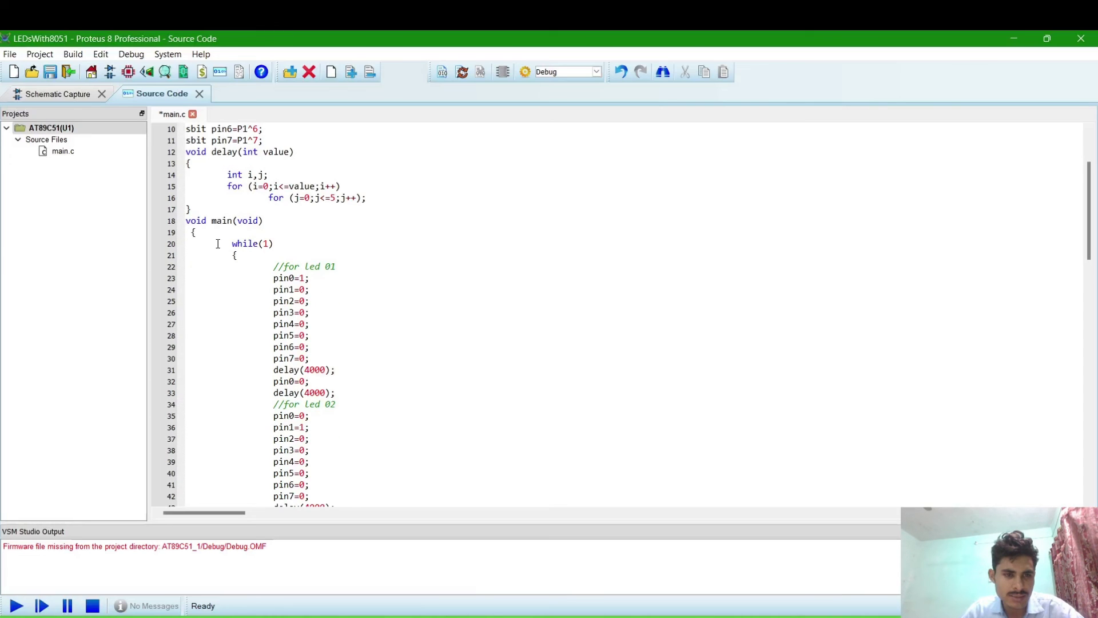
pyautogui.scroll(-3)
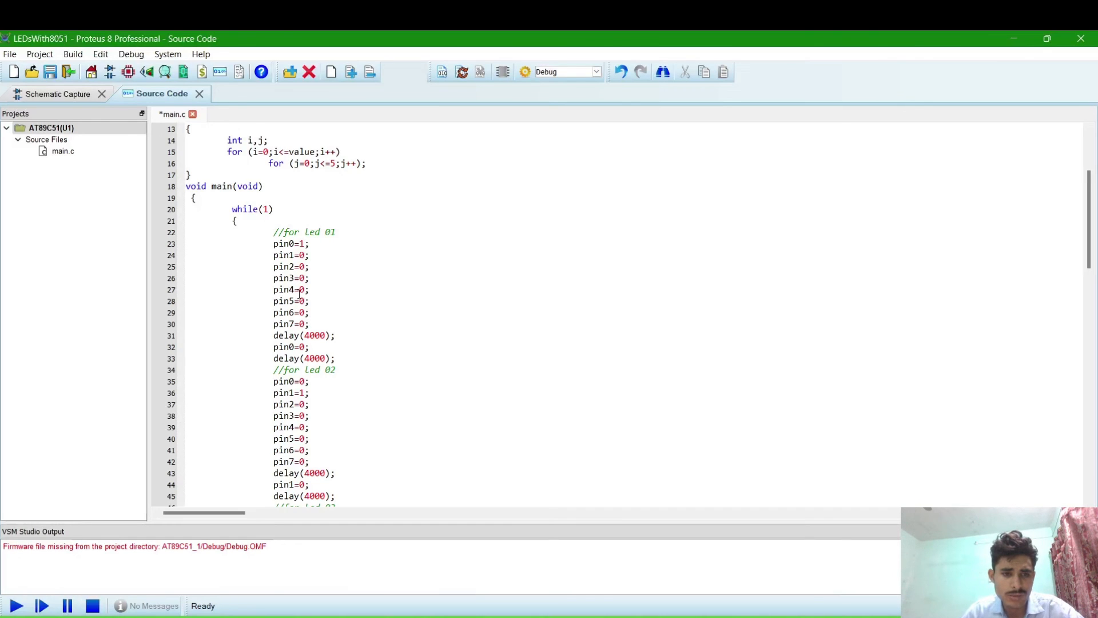
pyautogui.moveTo(308, 307)
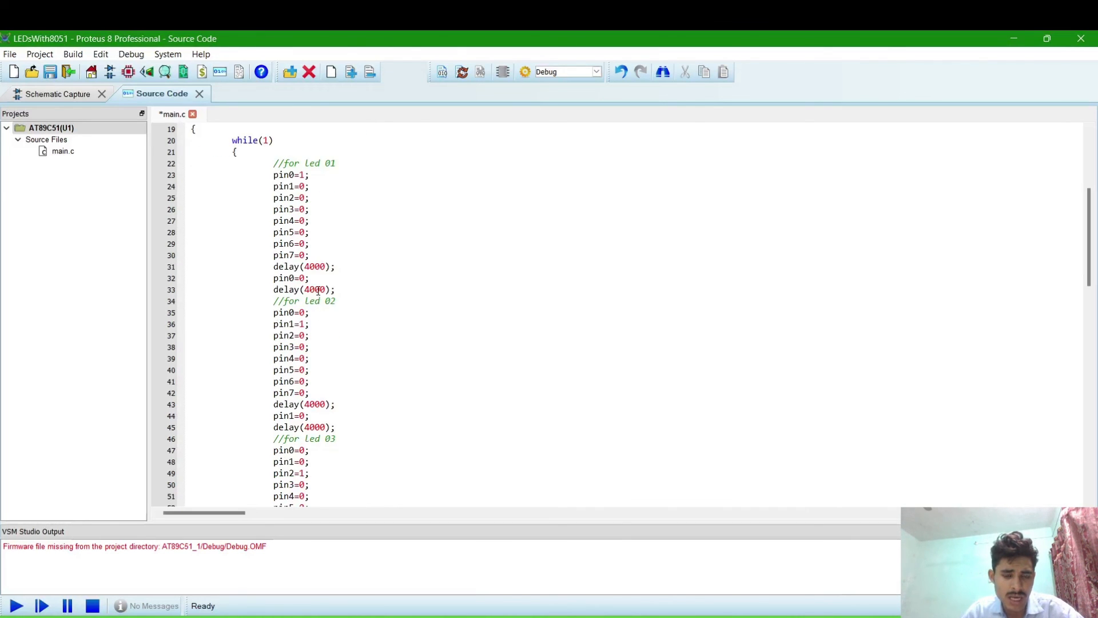
pyautogui.scroll(-3)
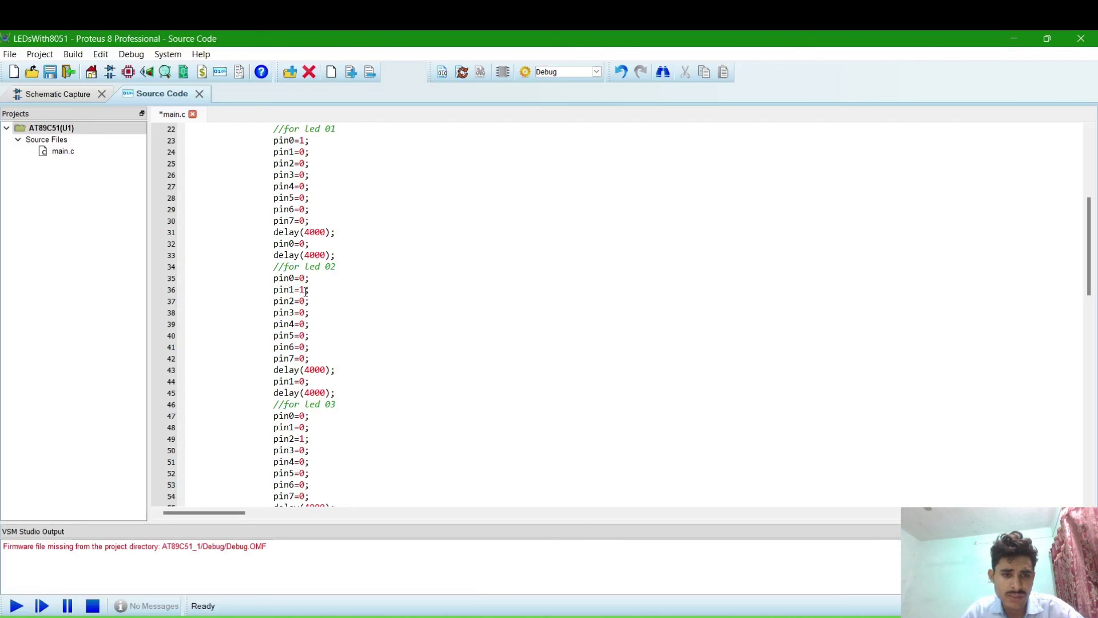
pyautogui.scroll(-3)
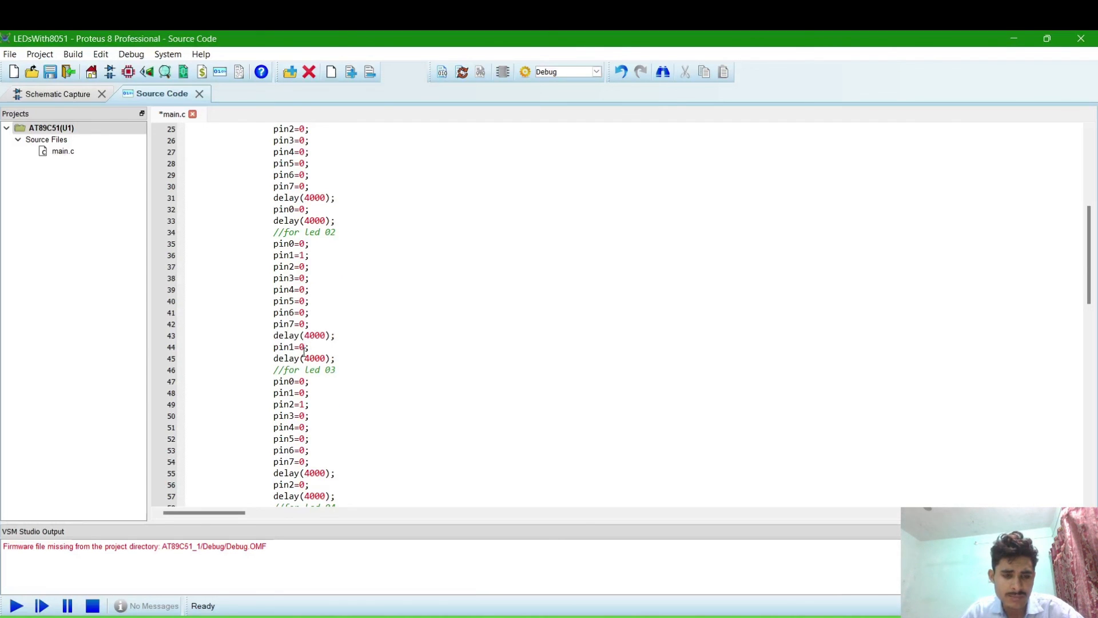
pyautogui.scroll(-3)
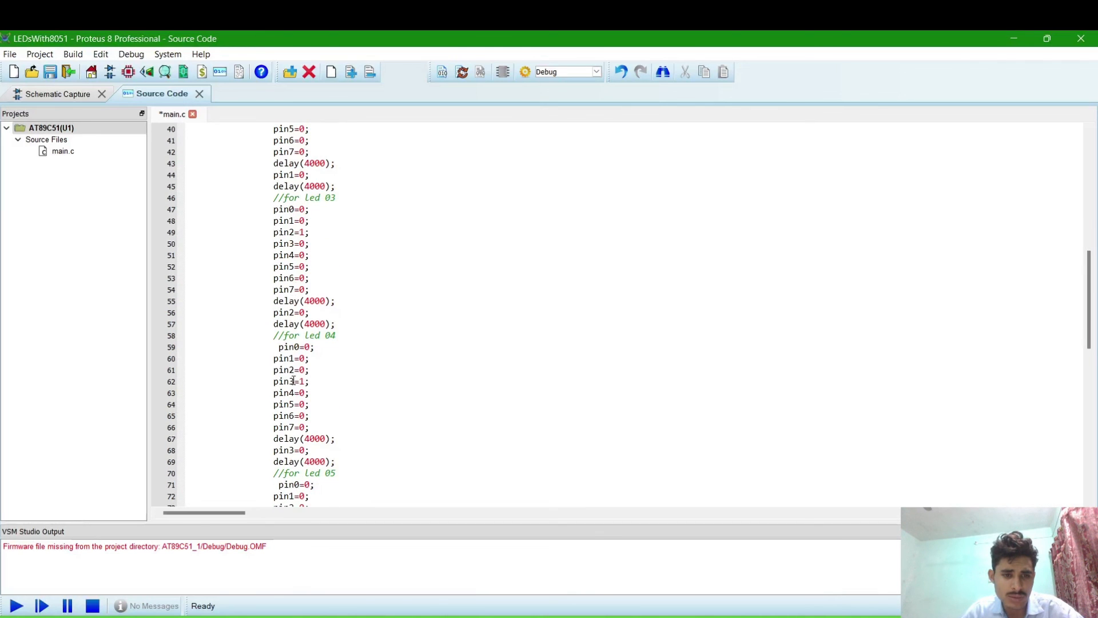
pyautogui.scroll(-3)
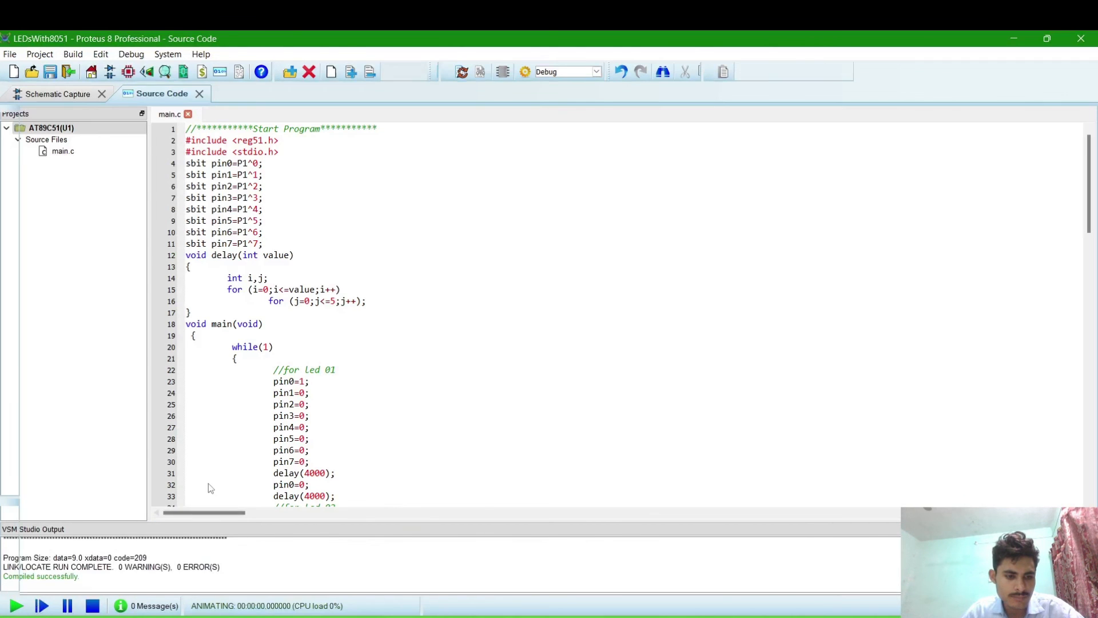
# Return to the schematic to watch the eight LEDs run in the simulation
pyautogui.click(57, 91)
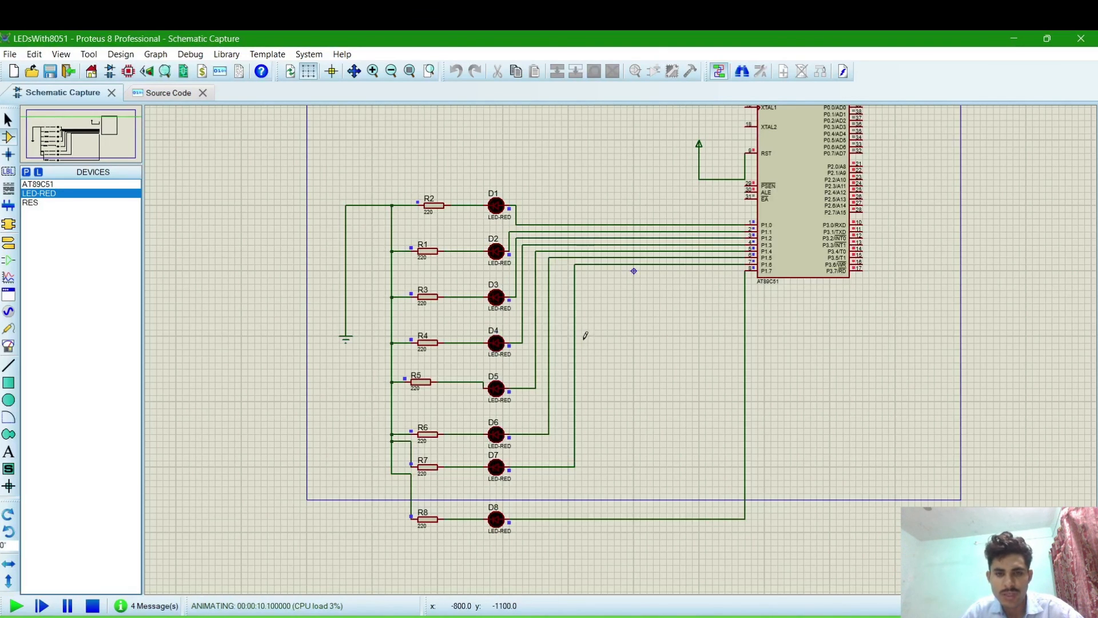
pyautogui.moveTo(791, 231)
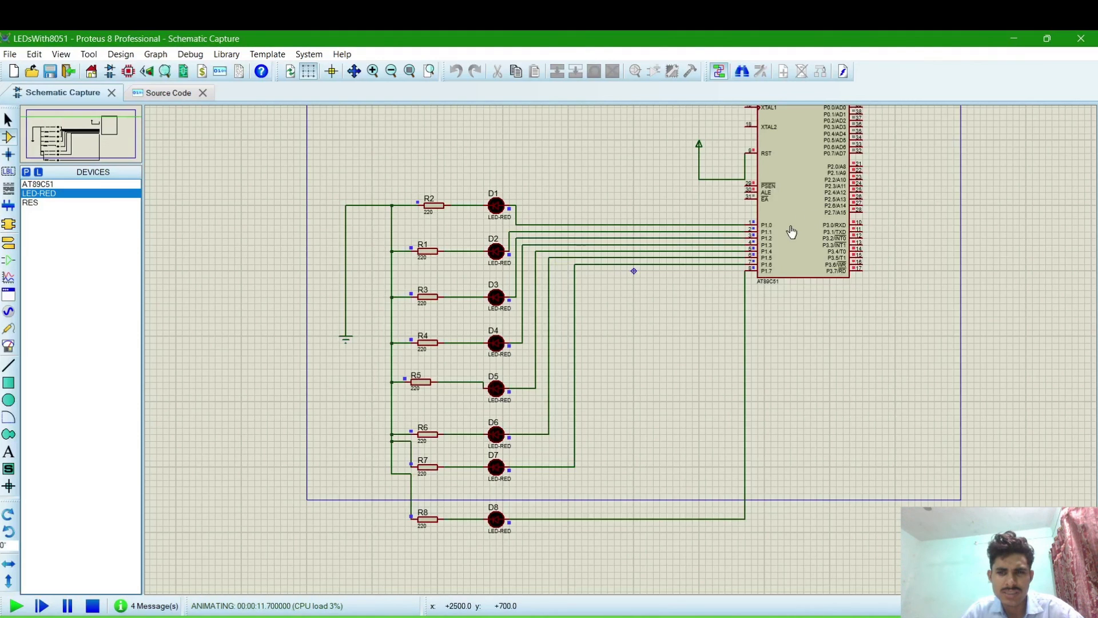